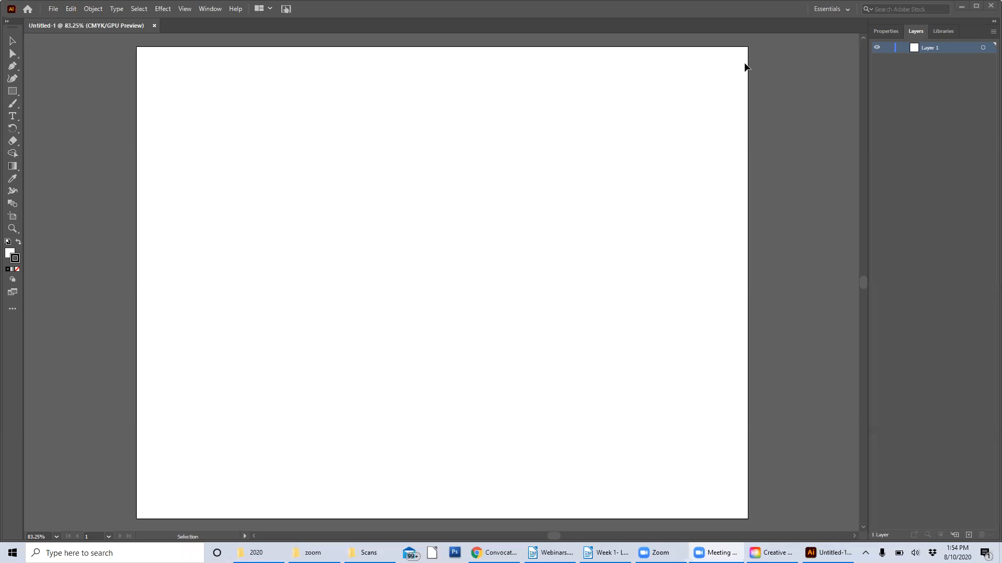
pyautogui.moveTo(423, 176)
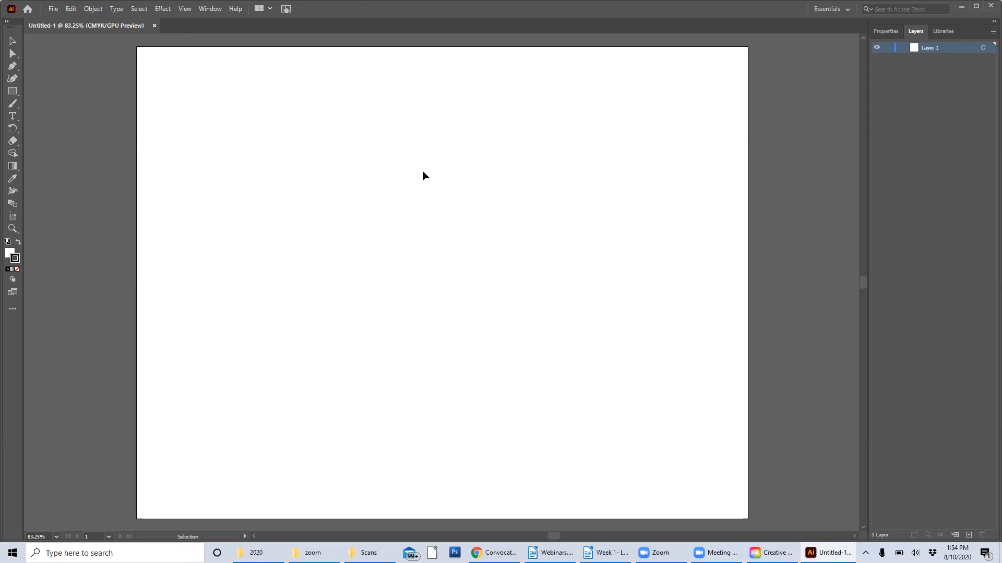
pyautogui.moveTo(408, 177)
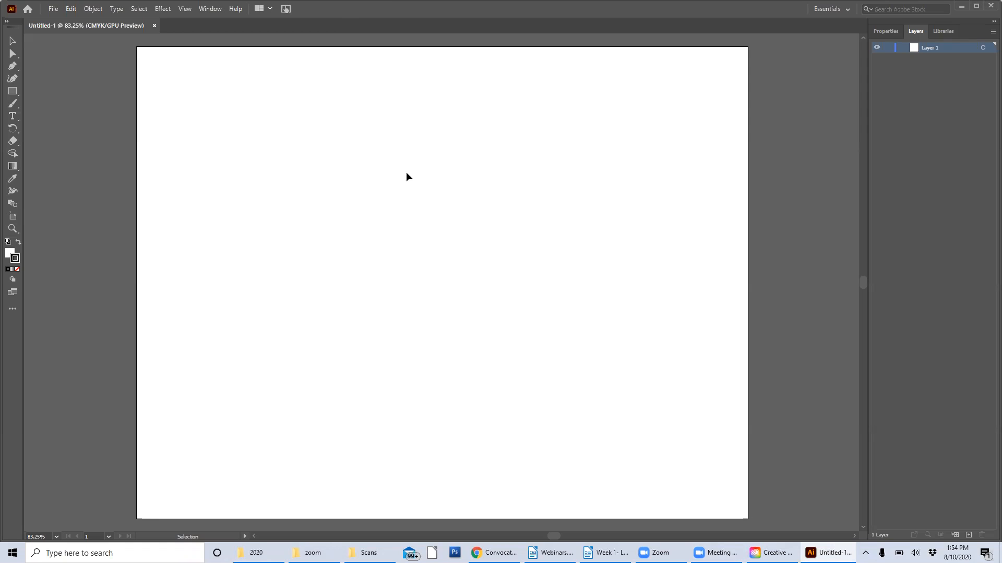
pyautogui.moveTo(189, 204)
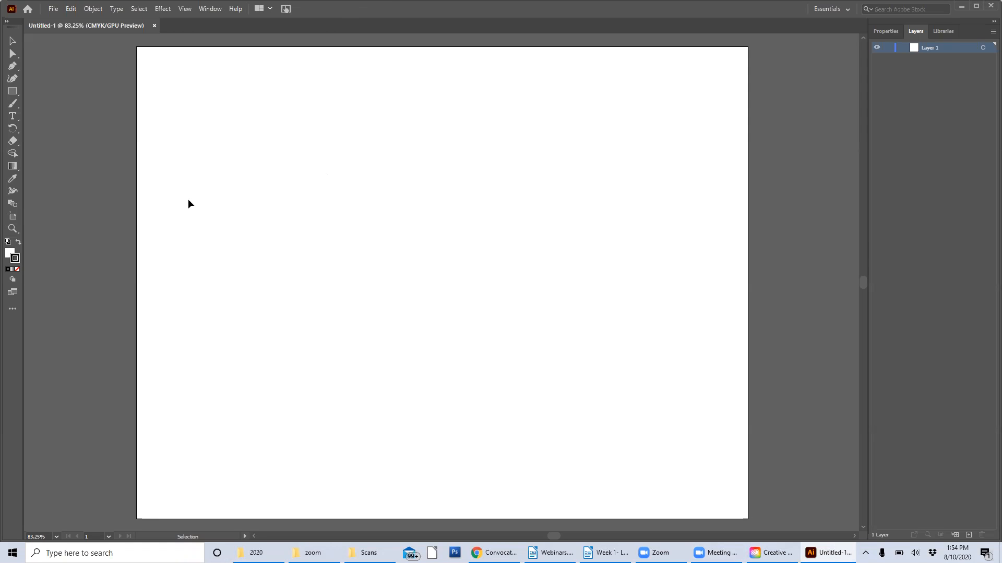
pyautogui.moveTo(24, 189)
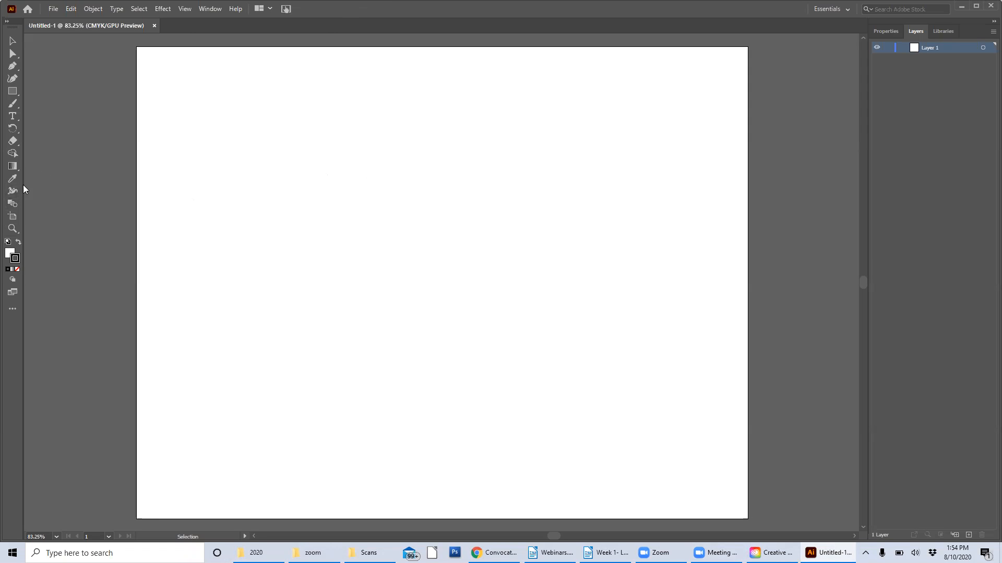
# - Draw a large rectangle in the middle of the artboard and fill it with black
pyautogui.click(11, 91)
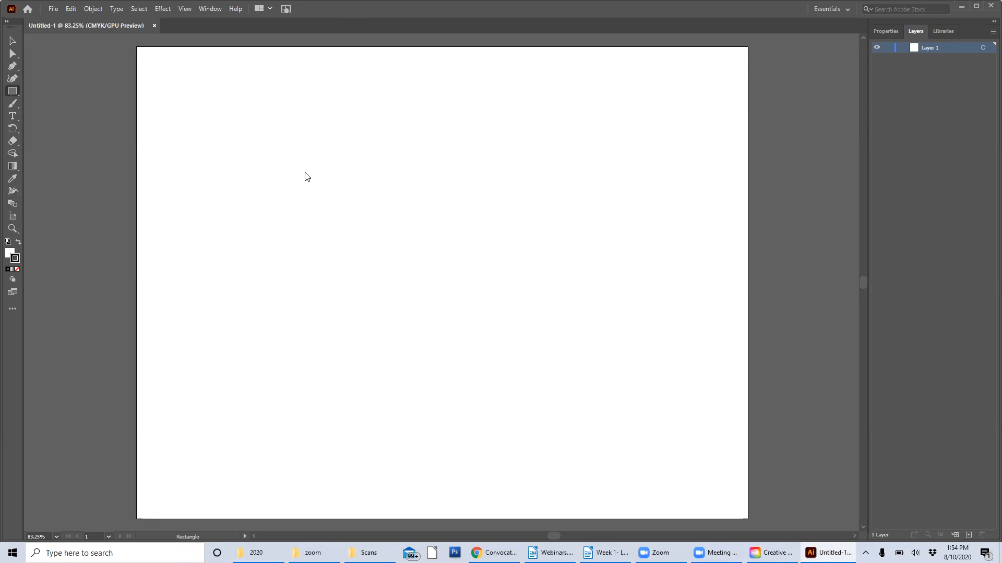
pyautogui.moveTo(305, 176); pyautogui.dragTo(576, 346)
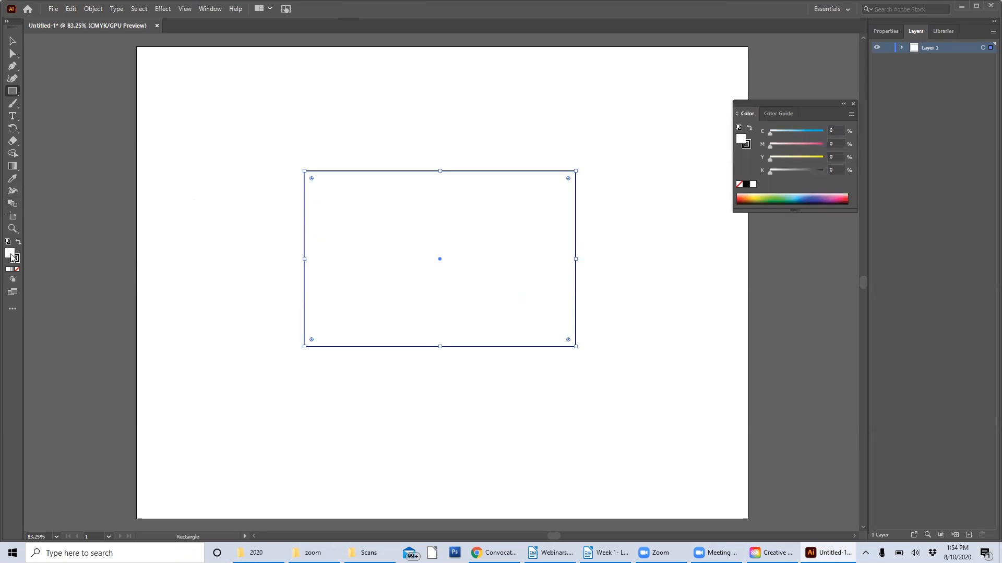
pyautogui.doubleClick(7, 252)
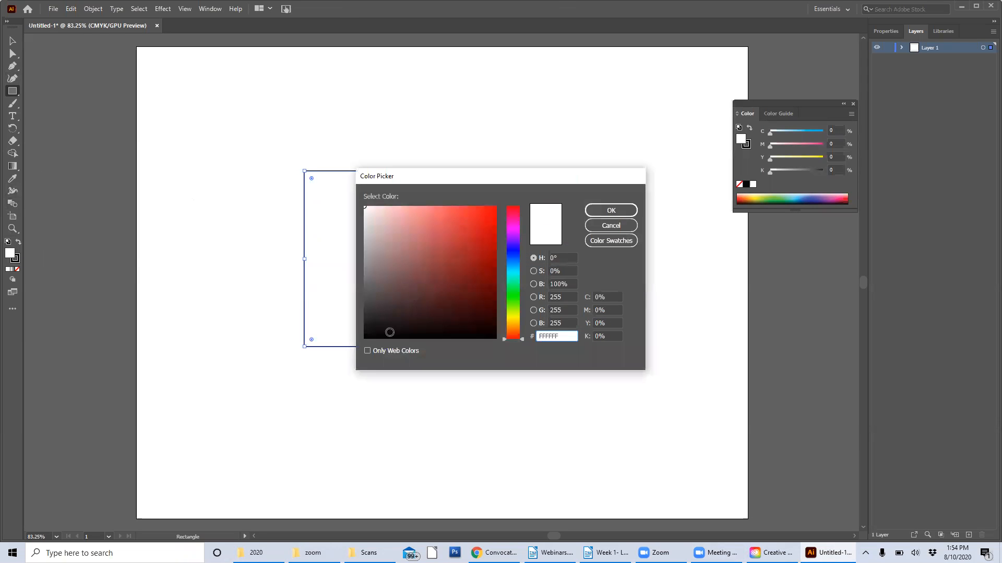
pyautogui.click(609, 210)
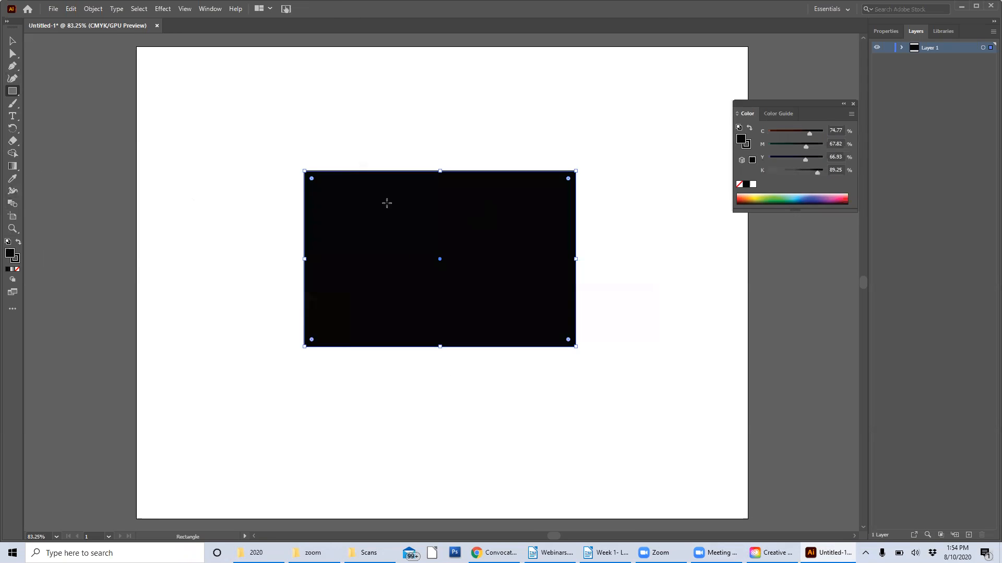
pyautogui.moveTo(12, 40)
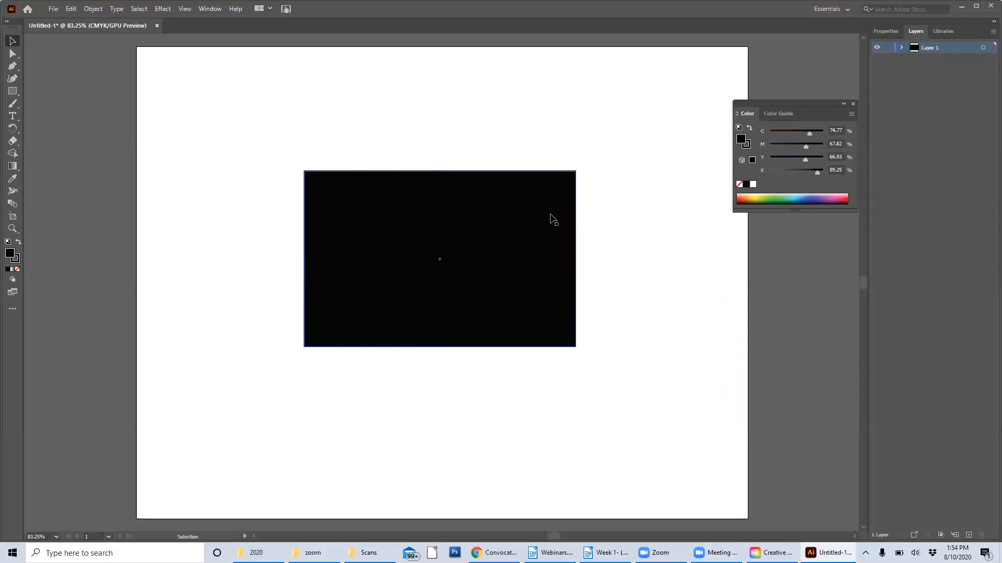
pyautogui.click(439, 259)
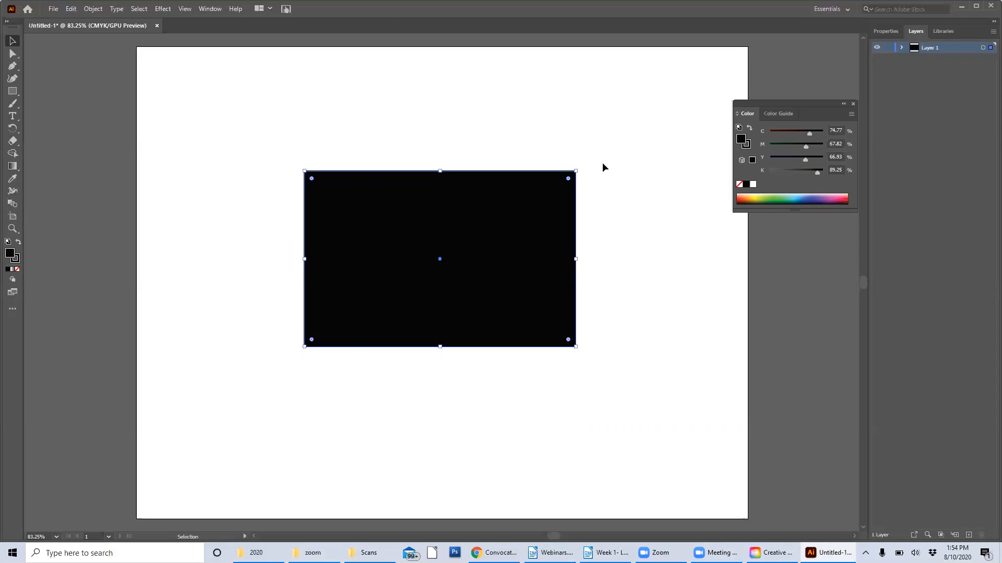
pyautogui.moveTo(580, 168)
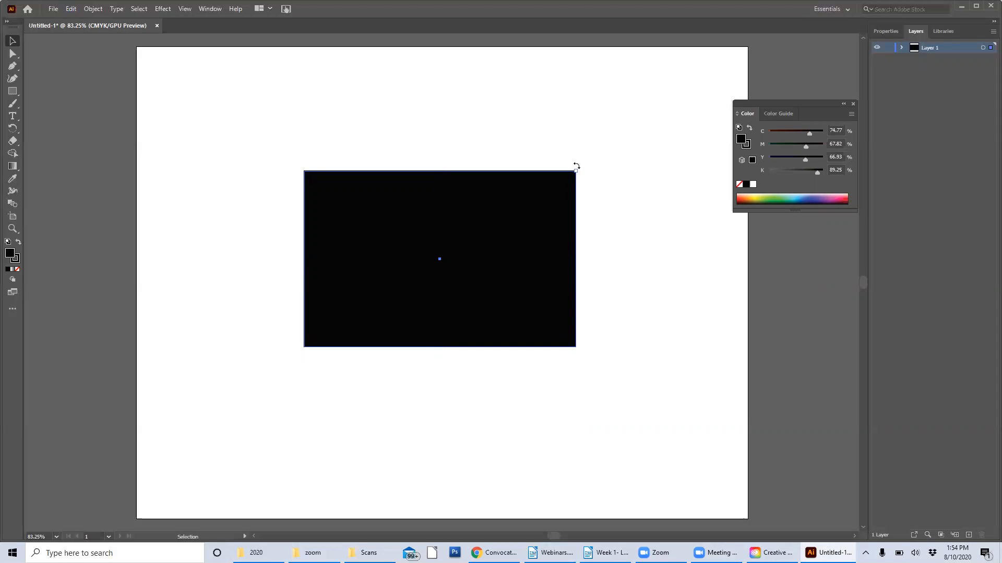
pyautogui.moveTo(574, 170); pyautogui.dragTo(457, 419)
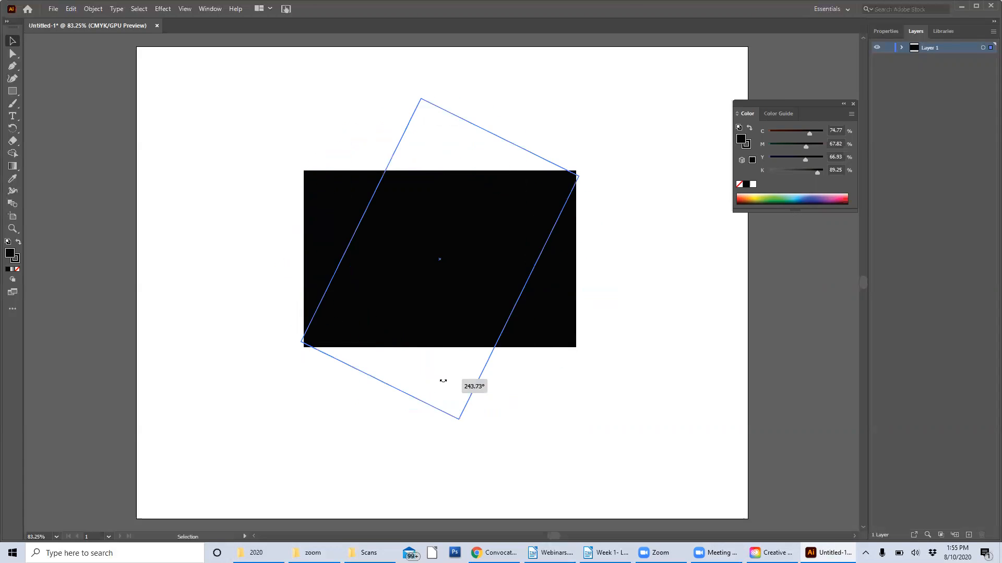
pyautogui.moveTo(442, 381); pyautogui.dragTo(591, 214)
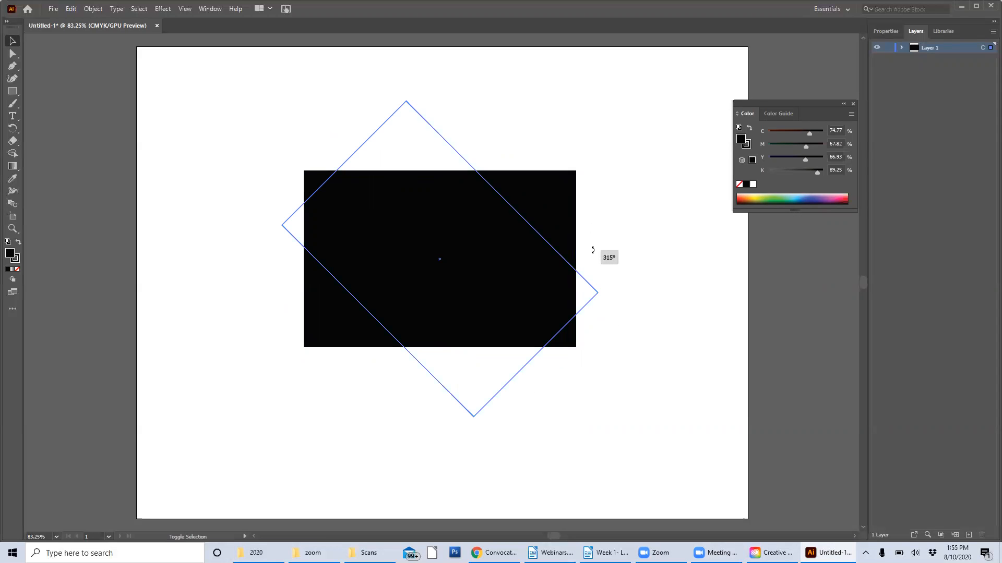
pyautogui.moveTo(590, 249); pyautogui.dragTo(414, 367)
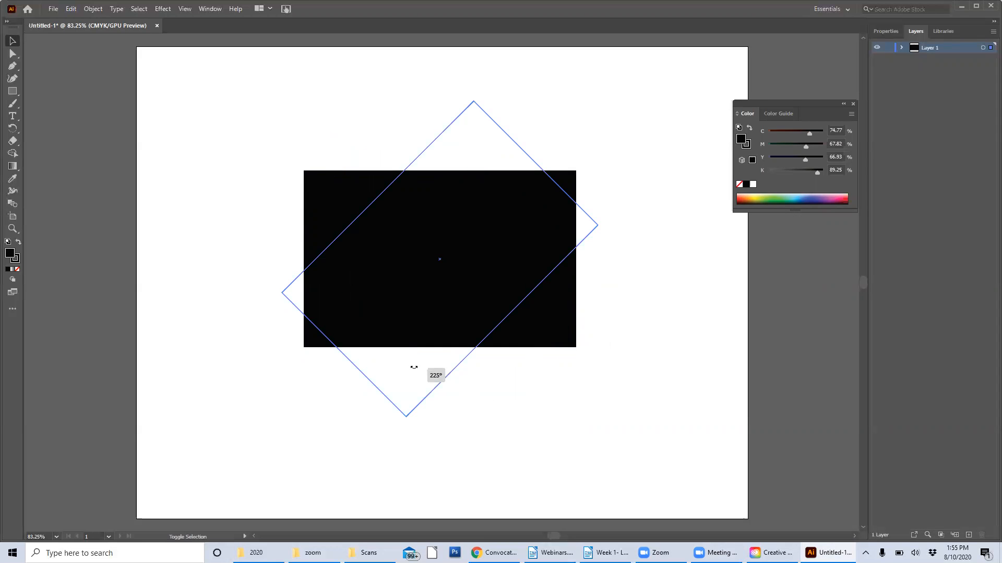
pyautogui.moveTo(413, 367); pyautogui.dragTo(310, 294)
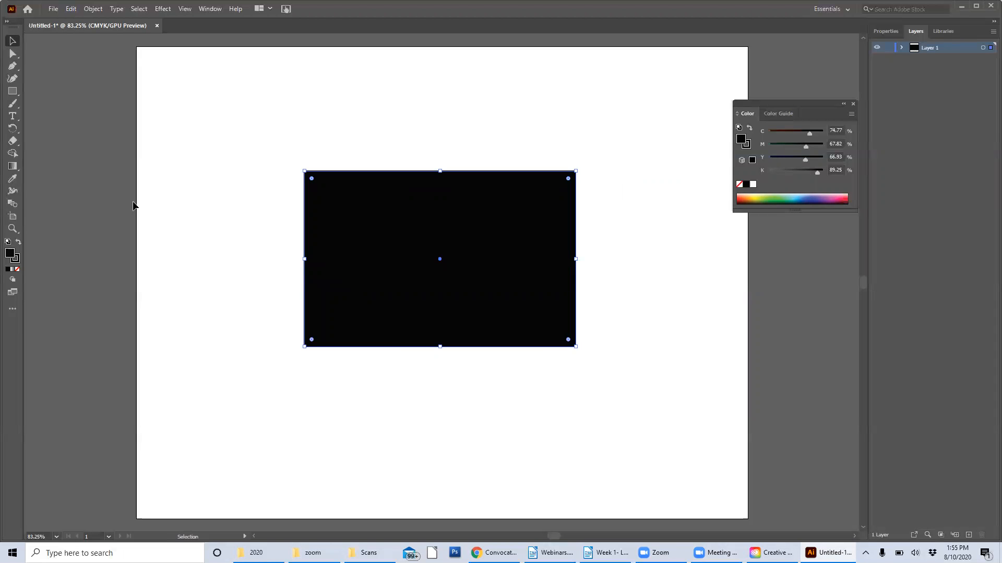
pyautogui.moveTo(12, 127)
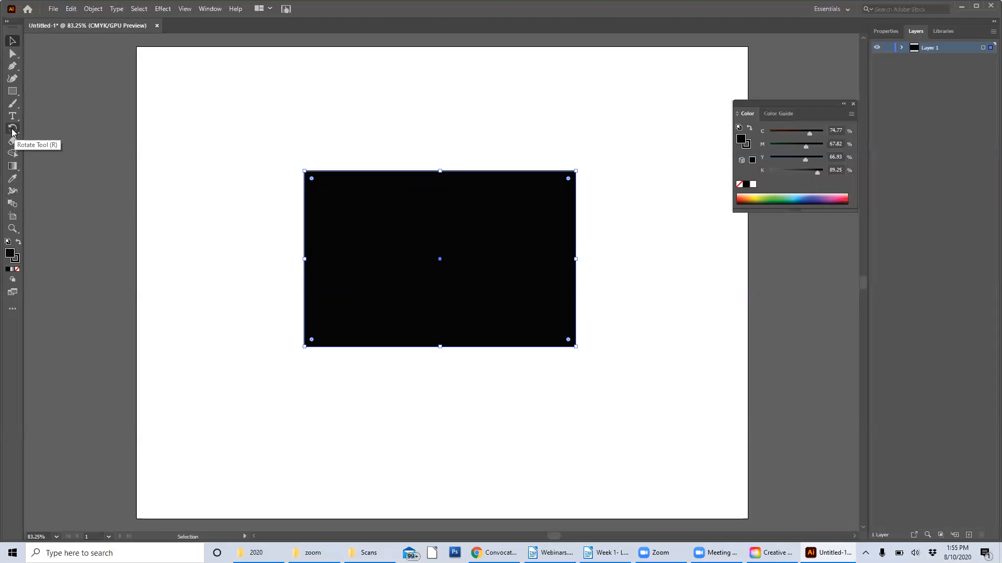
# - Enter a 30° angle in the Rotate dialog for the black rectangle, with Preview toggled
pyautogui.click(13, 130)
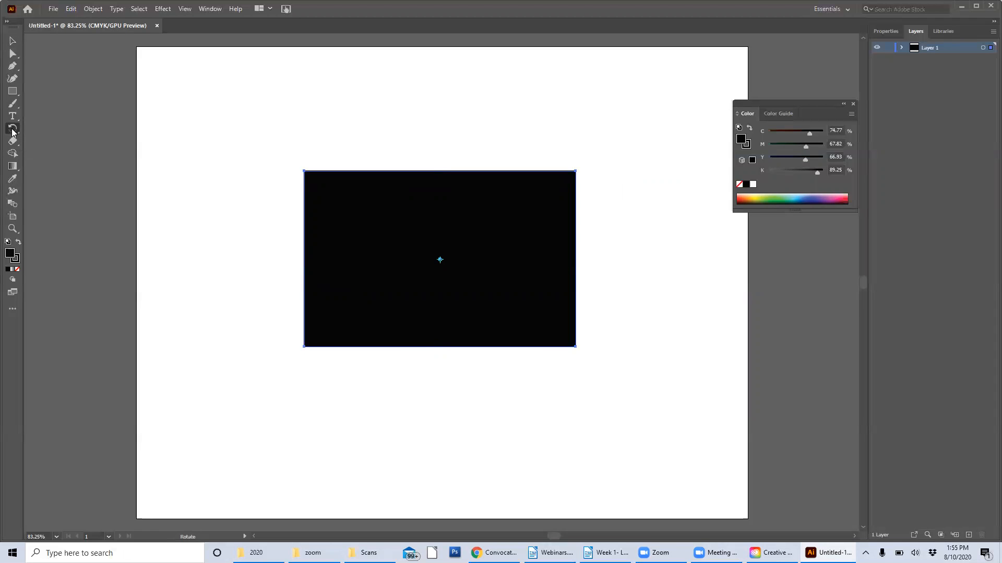
pyautogui.doubleClick(11, 139)
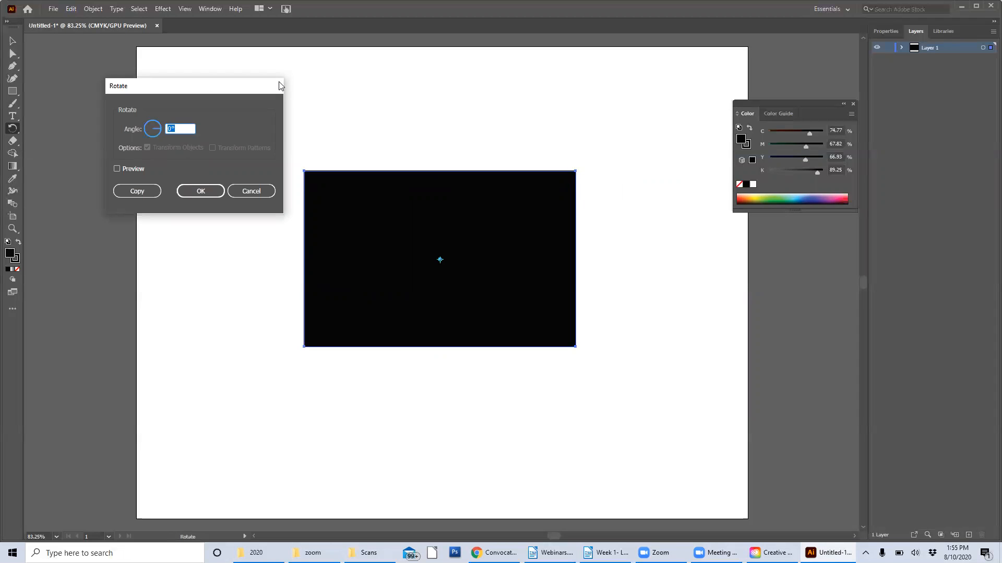
pyautogui.write('3')
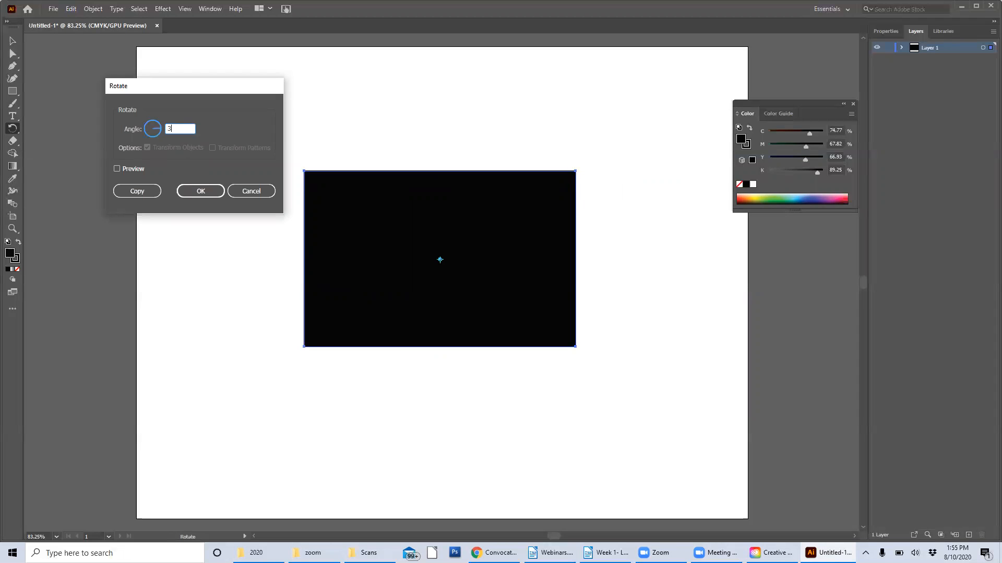
pyautogui.write('0°')
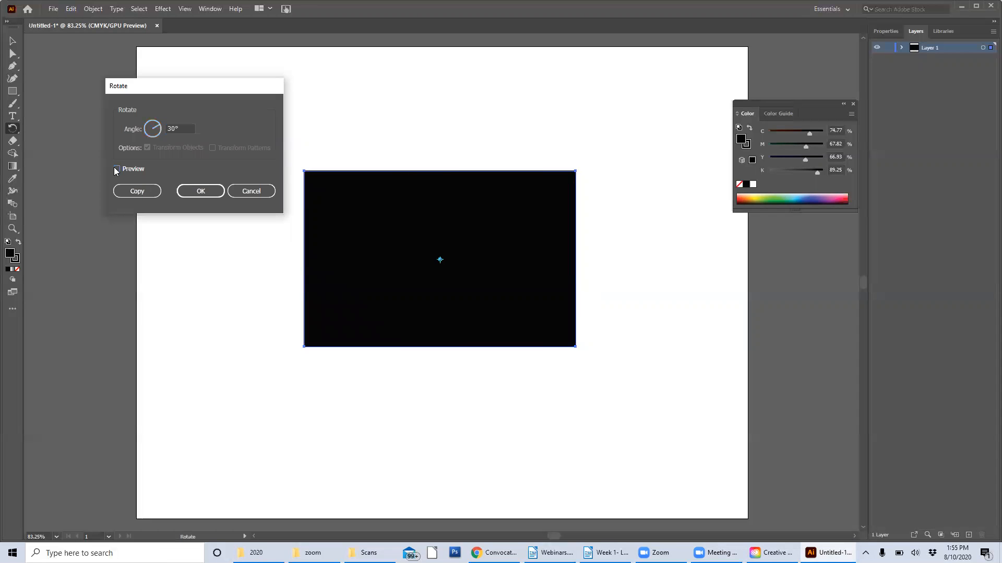
pyautogui.click(117, 169)
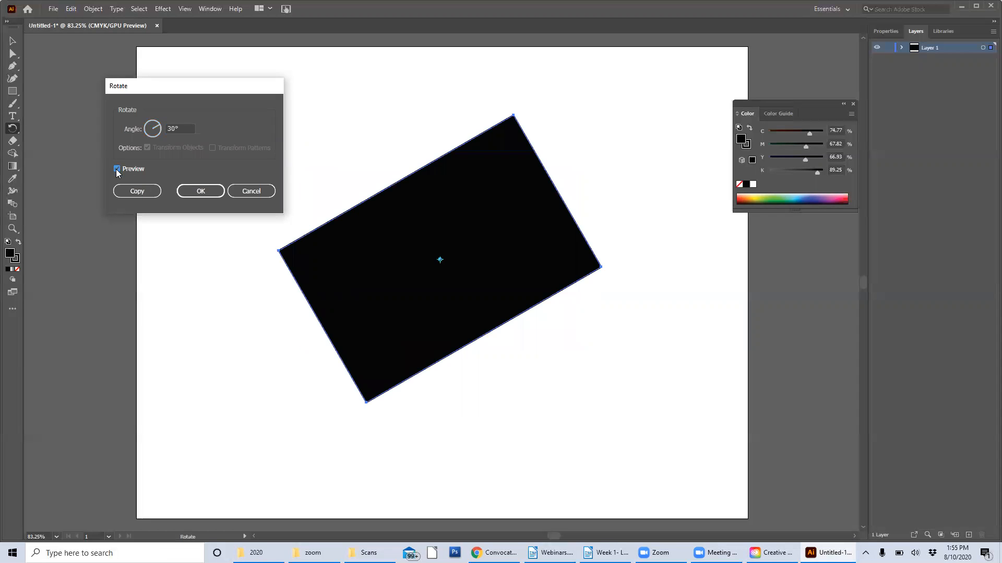
pyautogui.click(117, 169)
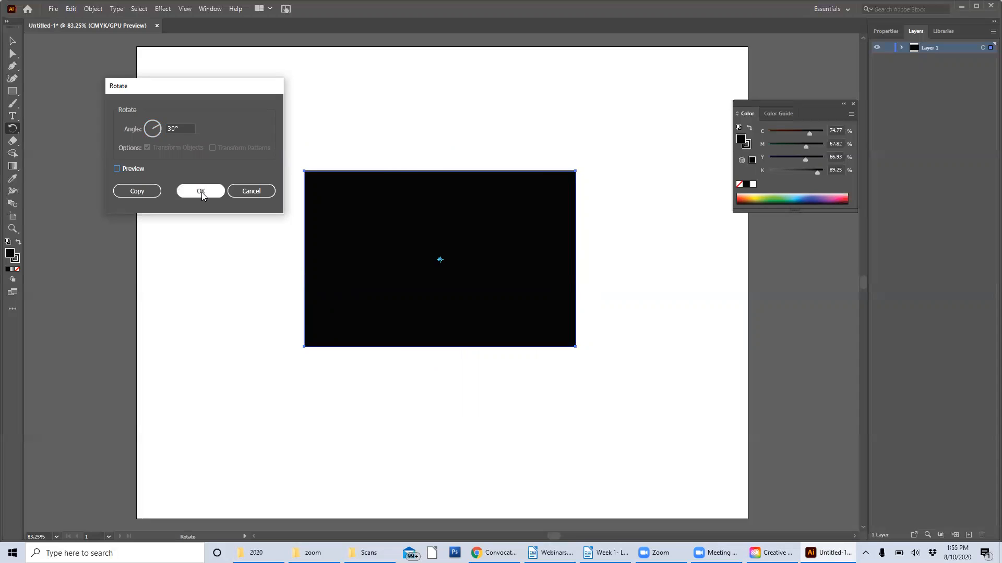
pyautogui.click(200, 191)
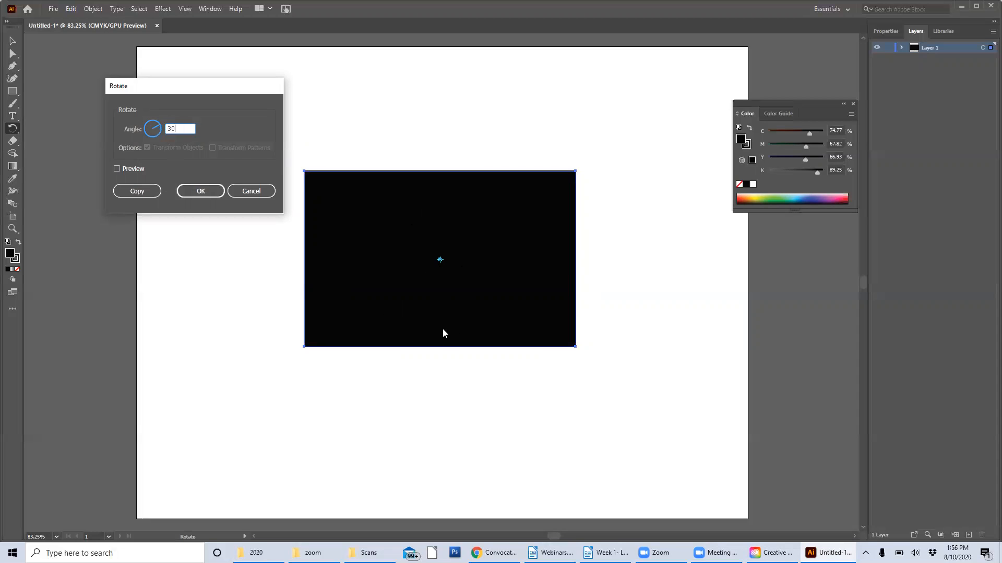
pyautogui.moveTo(380, 247)
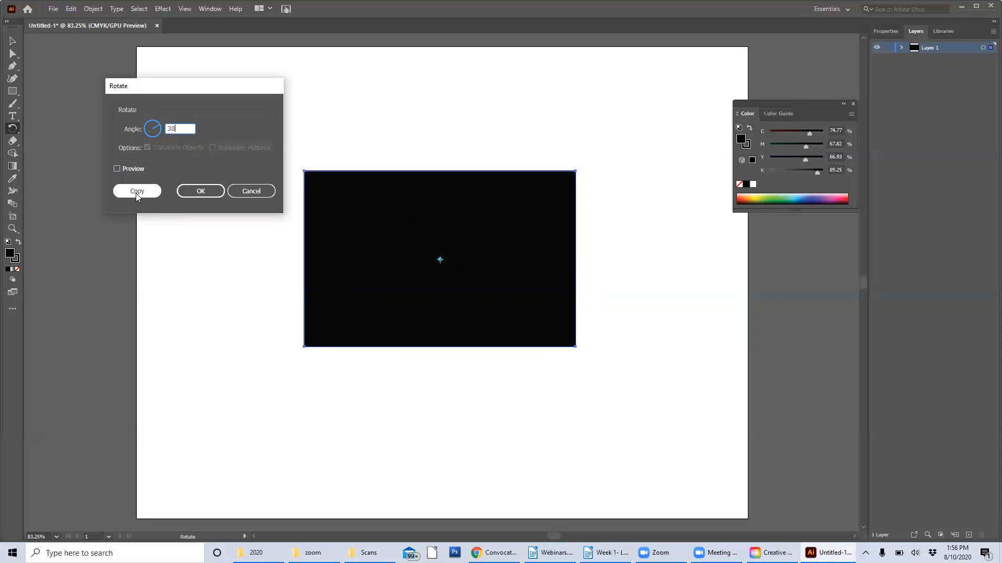
# - Copy the rectangle rotated by 30° and drag the copy up and left over the original
pyautogui.click(137, 191)
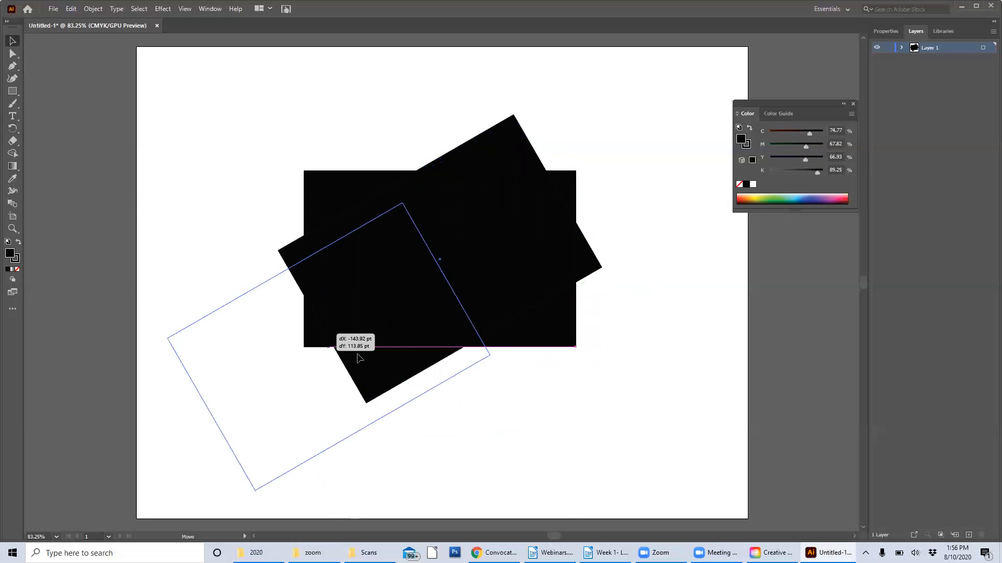
pyautogui.moveTo(360, 358); pyautogui.dragTo(495, 371)
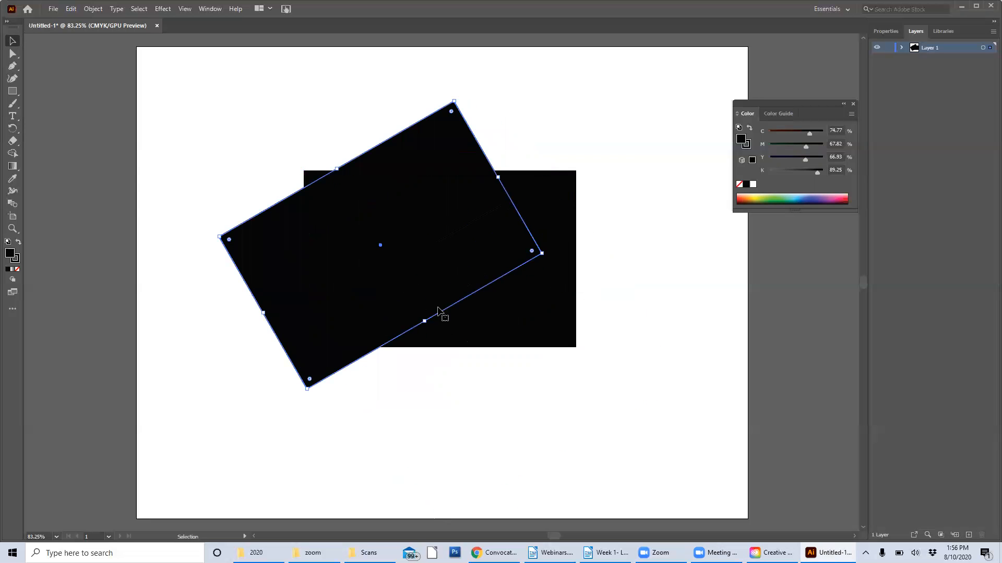
# - Delete both rectangles and draw a tall narrow stroke-only rectangle near the top centre
pyautogui.press('Delete')
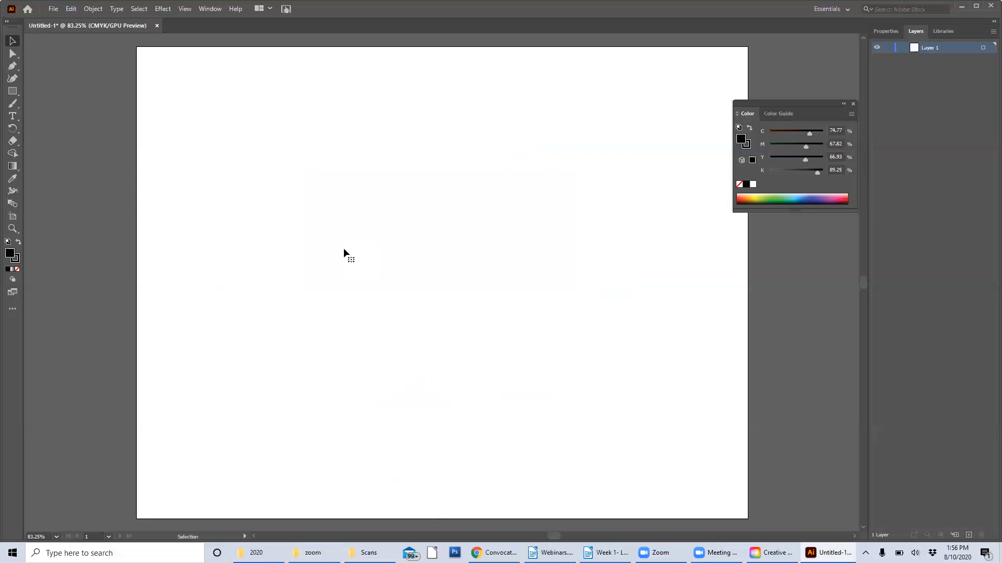
pyautogui.moveTo(11, 102)
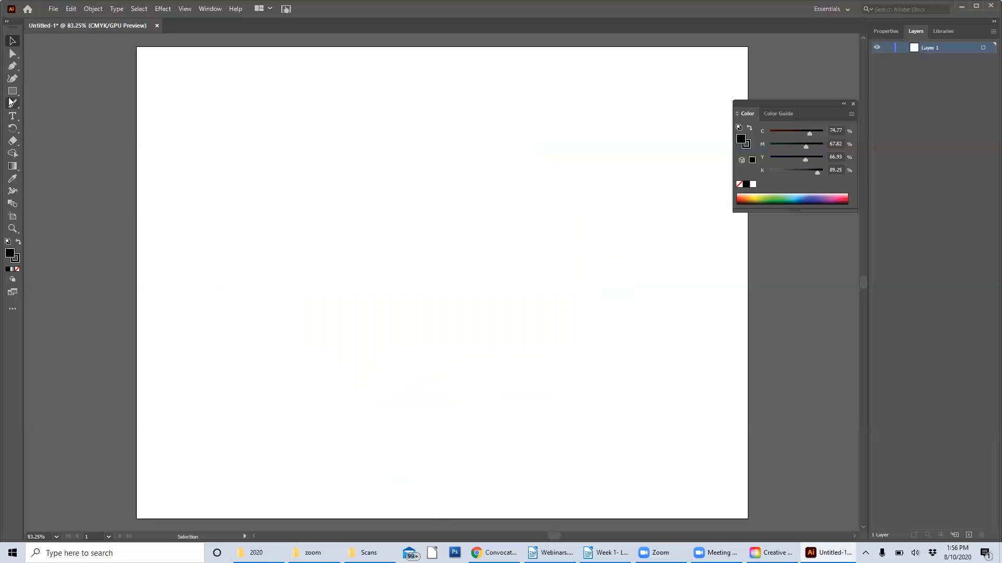
pyautogui.click(11, 91)
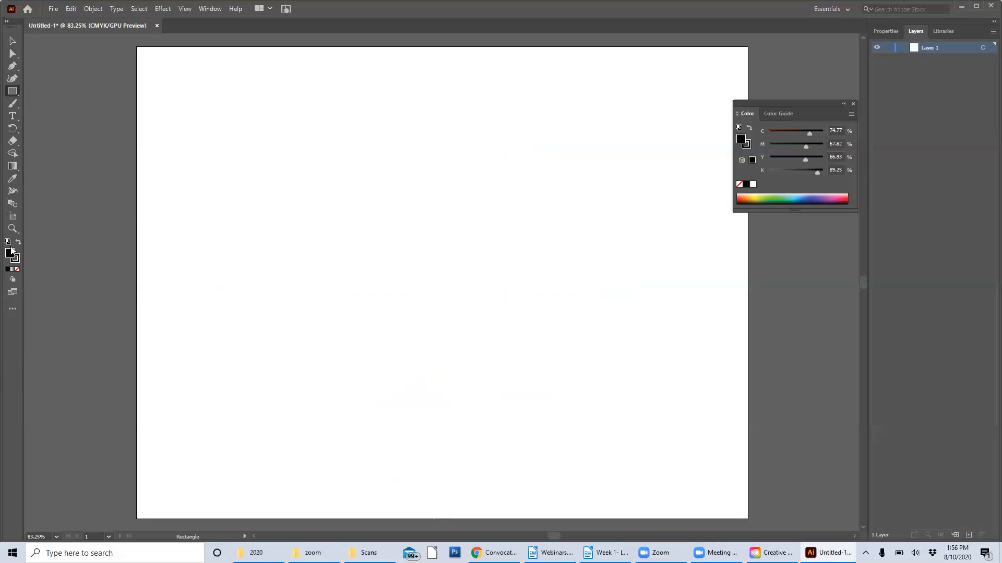
pyautogui.click(8, 254)
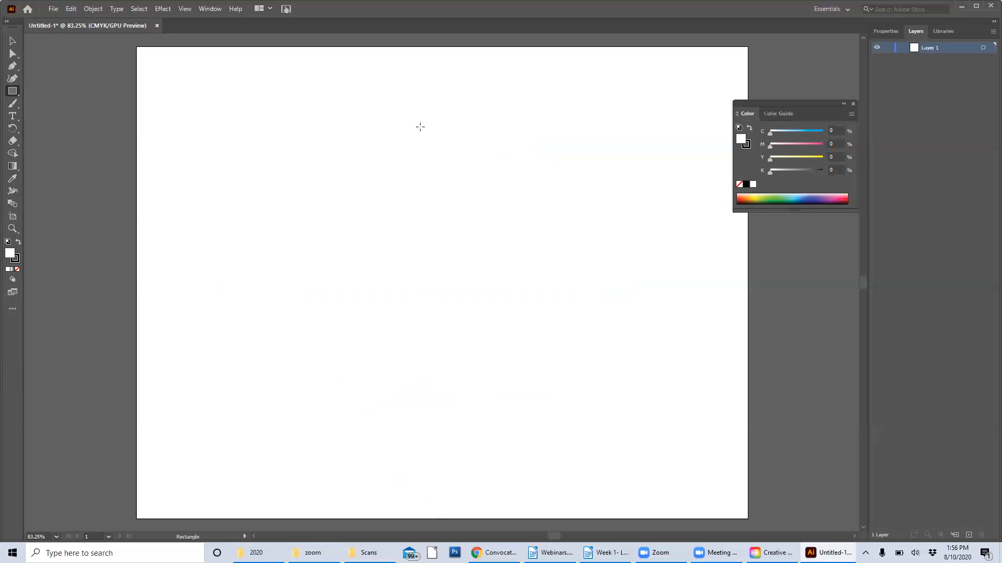
pyautogui.moveTo(419, 121); pyautogui.dragTo(470, 198)
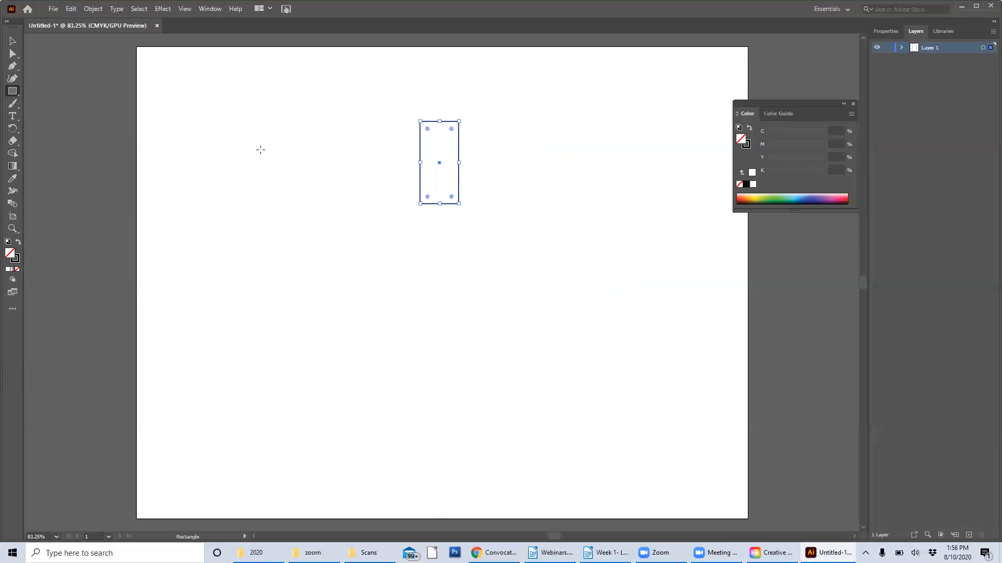
pyautogui.moveTo(175, 146)
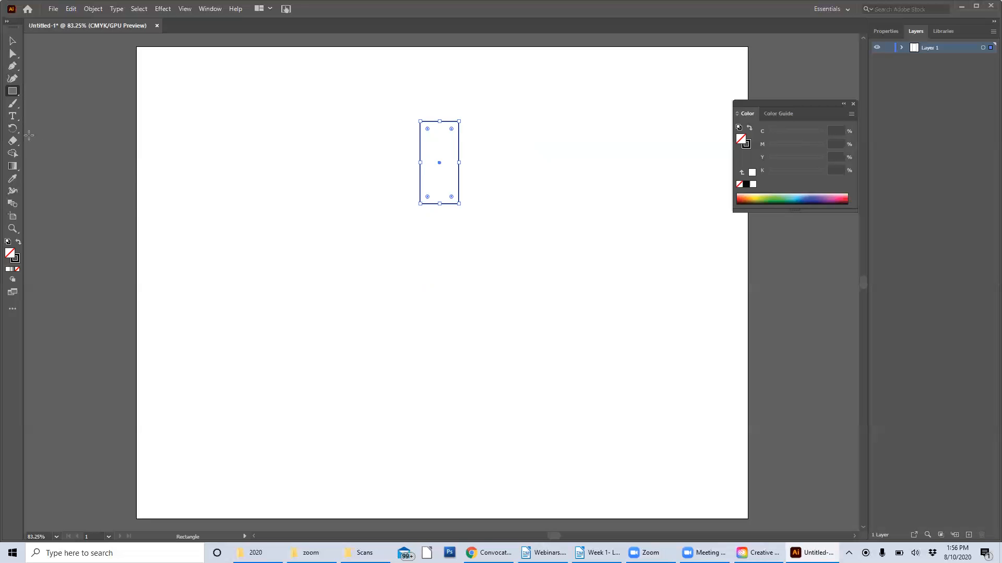
pyautogui.moveTo(13, 128)
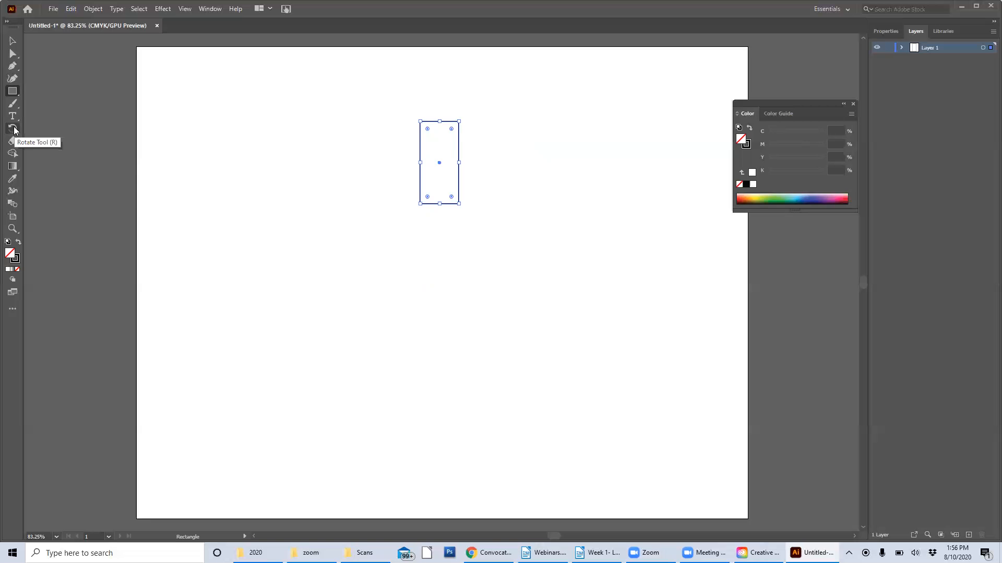
# - Switch to the Rotate tool with the outlined rectangle selected
pyautogui.click(13, 129)
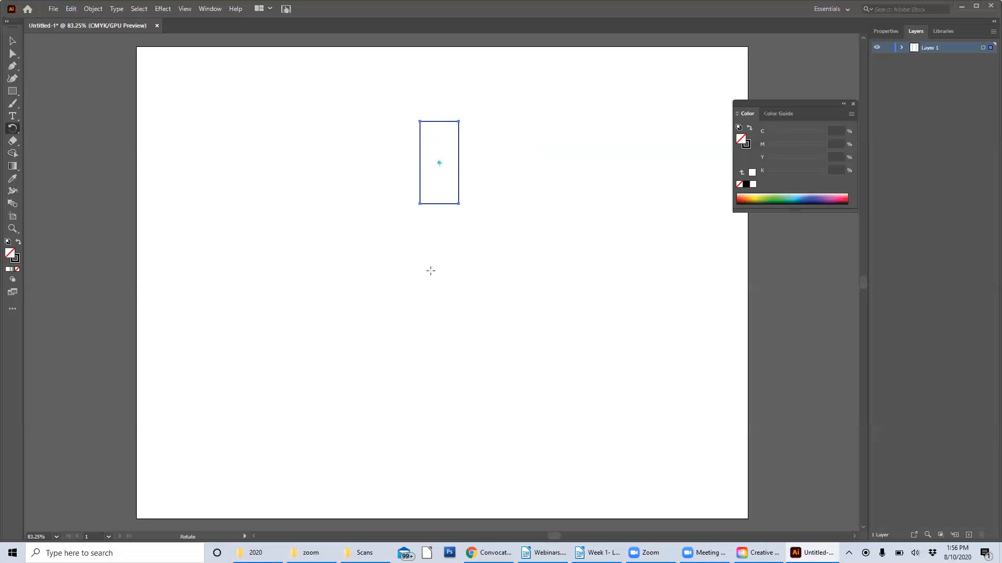
pyautogui.moveTo(434, 271)
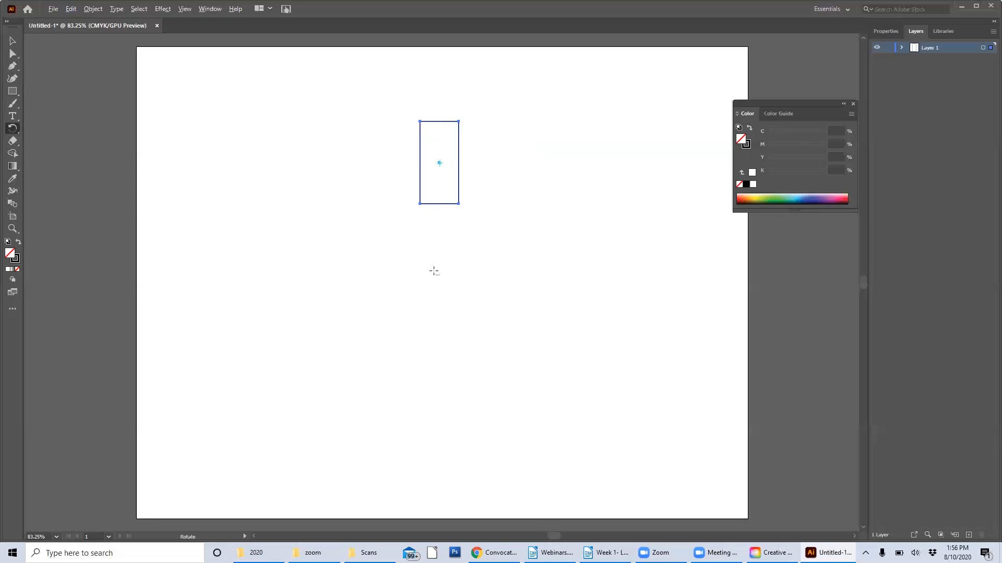
pyautogui.moveTo(438, 275)
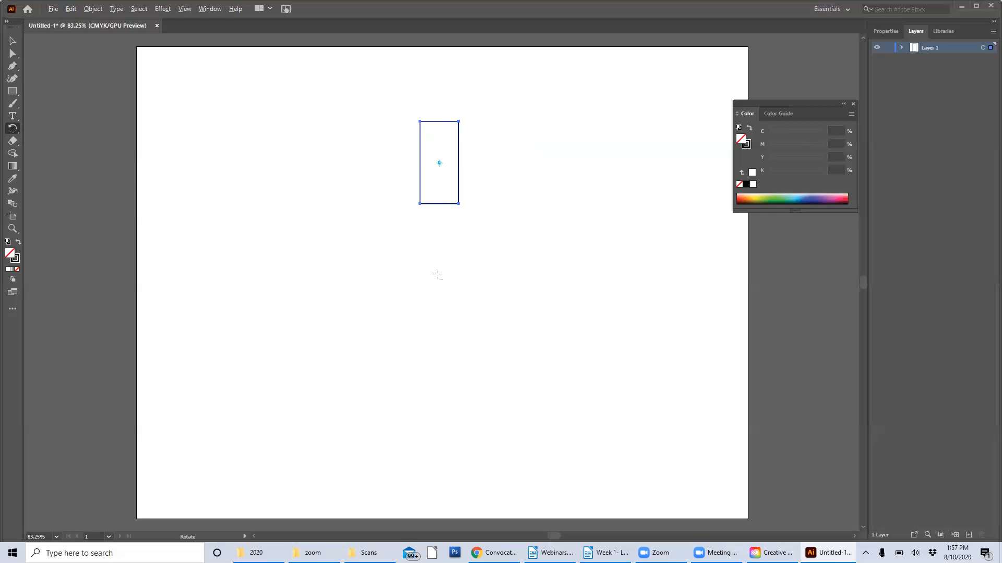
pyautogui.moveTo(437, 275)
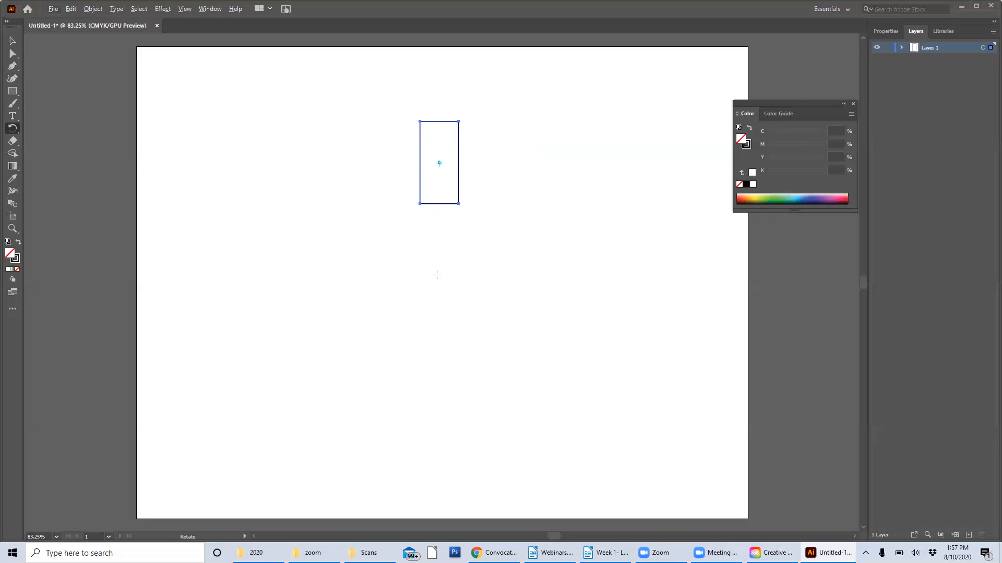
pyautogui.moveTo(438, 291)
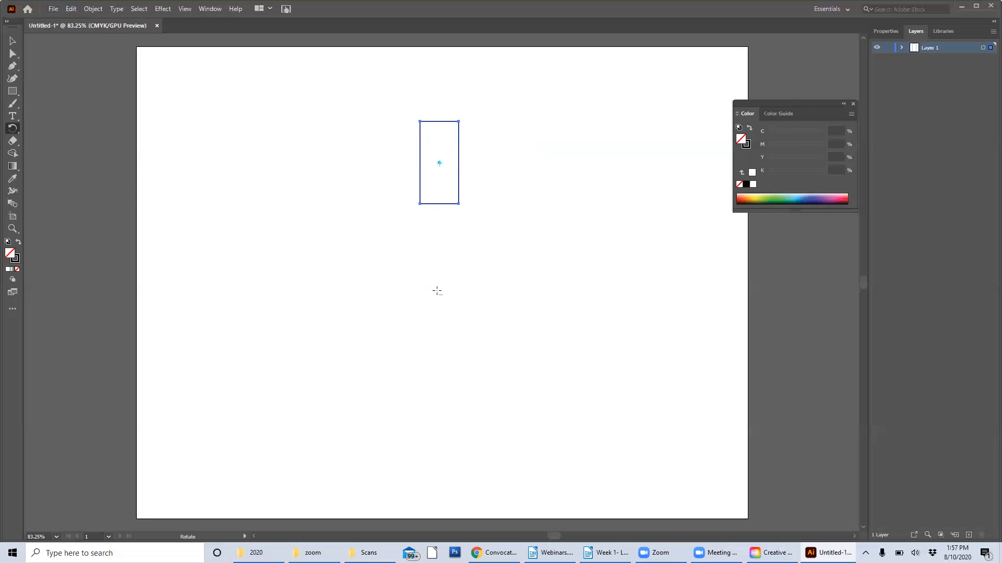
pyautogui.moveTo(439, 269)
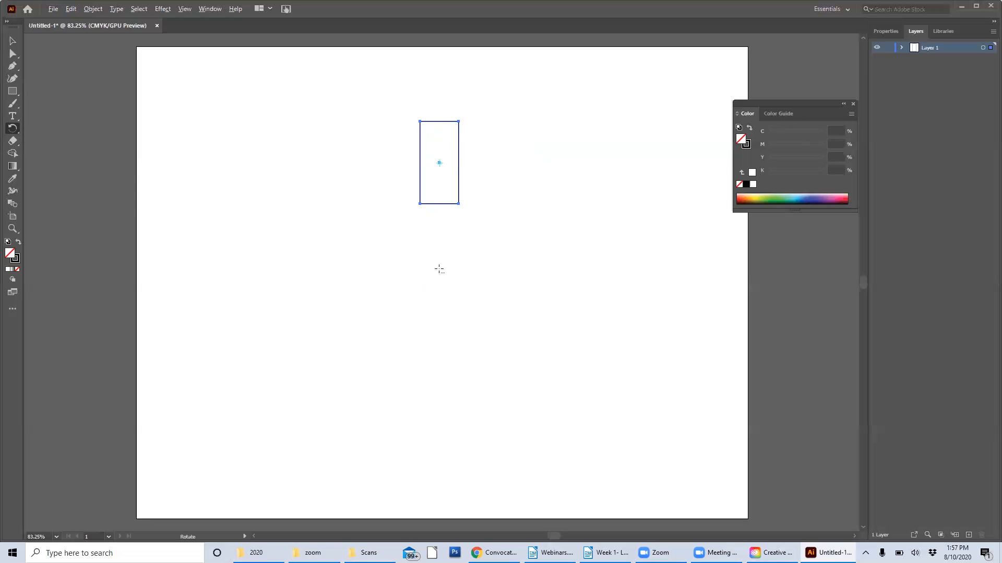
pyautogui.moveTo(439, 288)
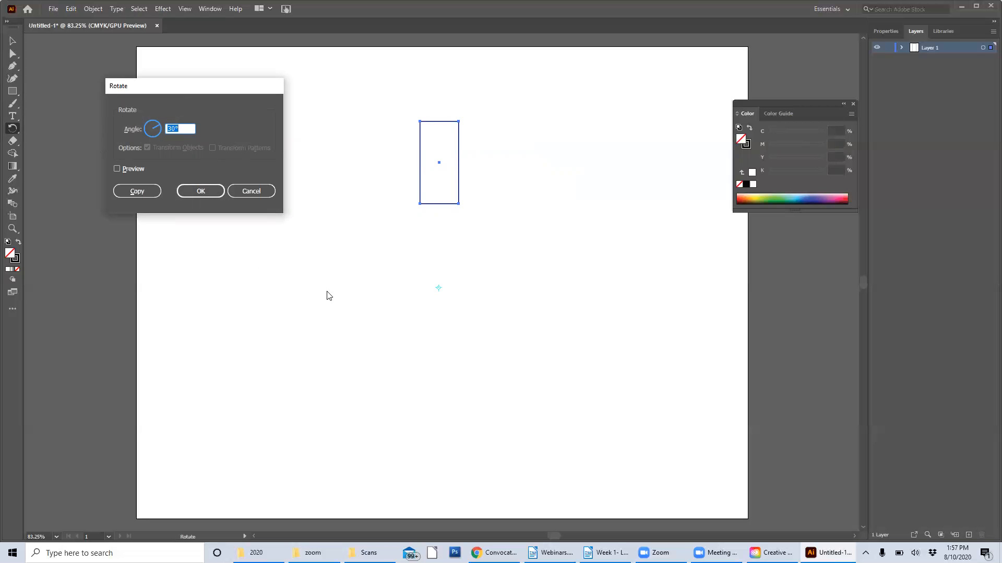
pyautogui.moveTo(440, 295)
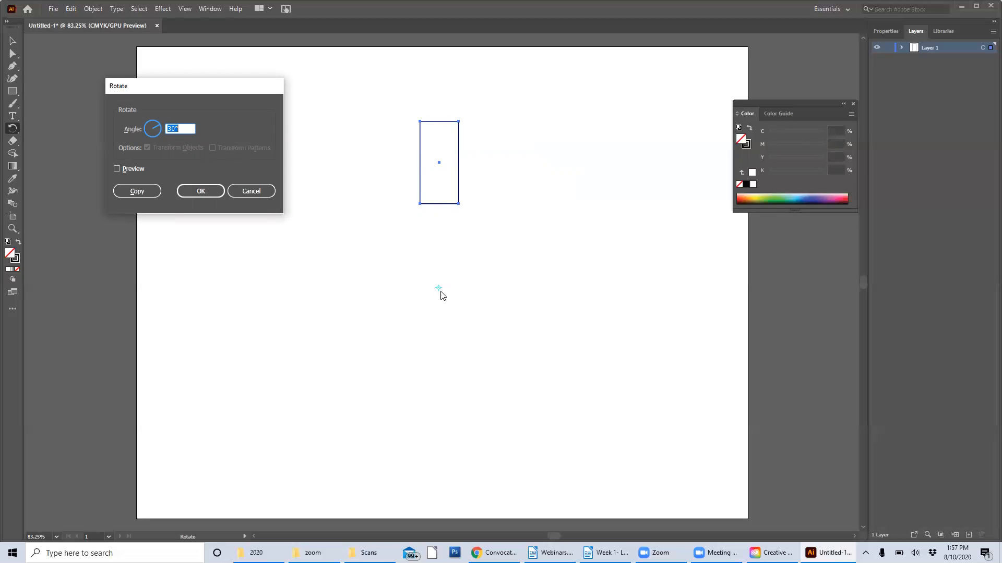
pyautogui.moveTo(442, 292)
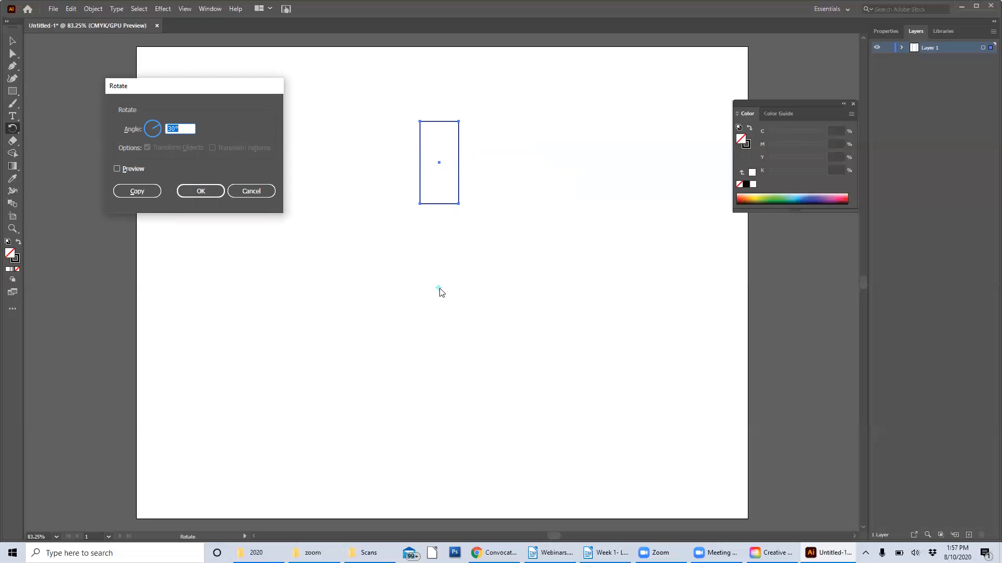
pyautogui.moveTo(441, 297)
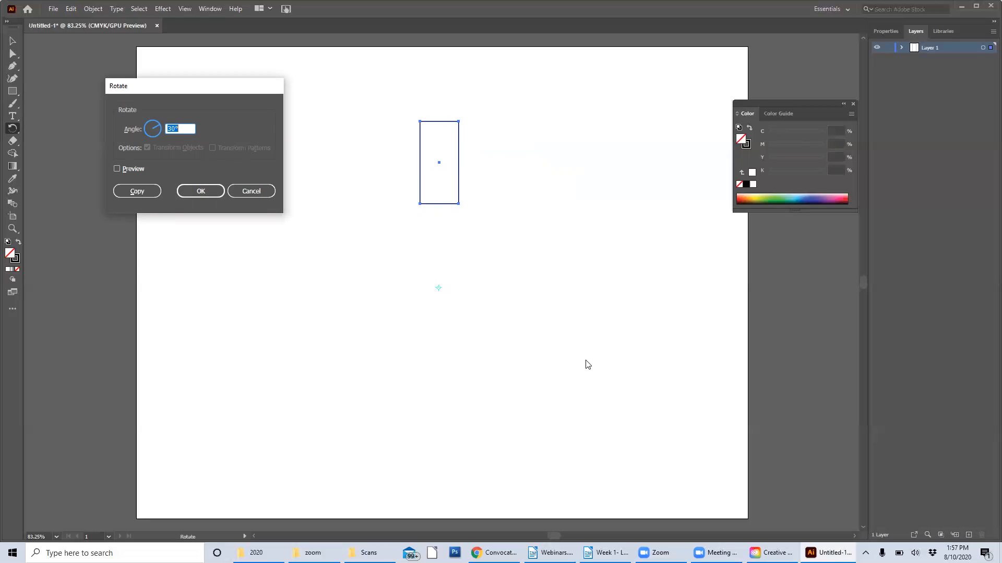
pyautogui.moveTo(397, 355)
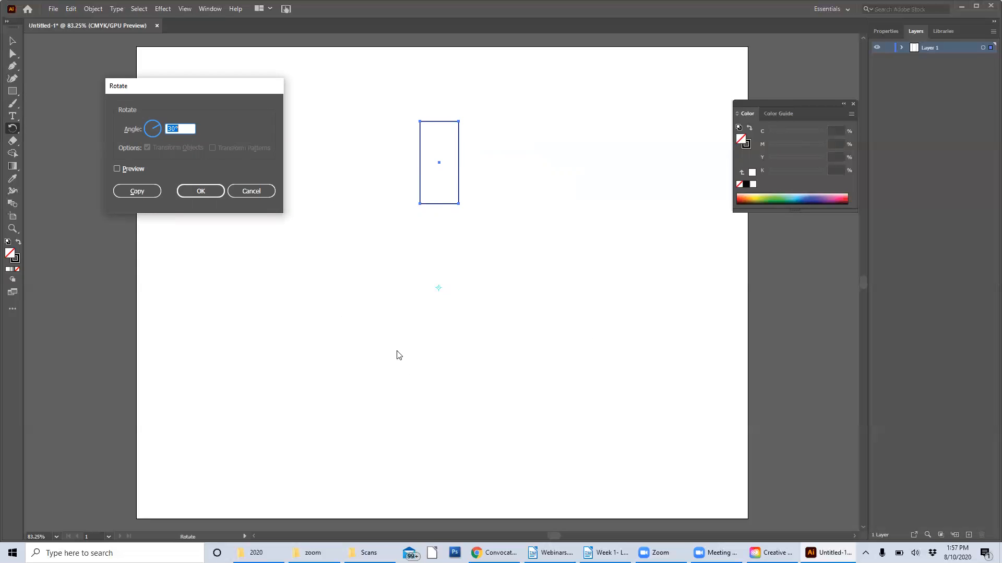
pyautogui.moveTo(438, 295)
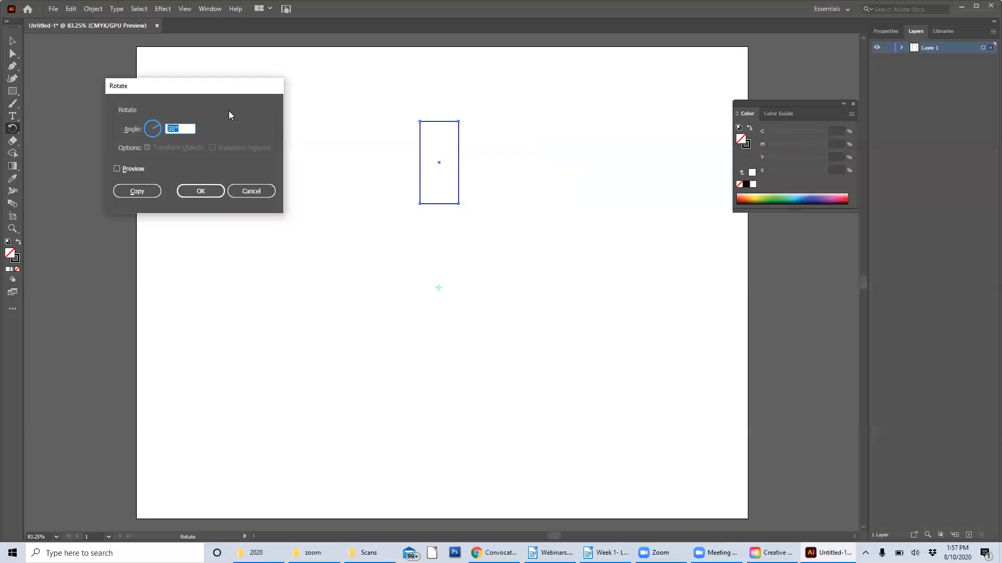
pyautogui.moveTo(200, 104)
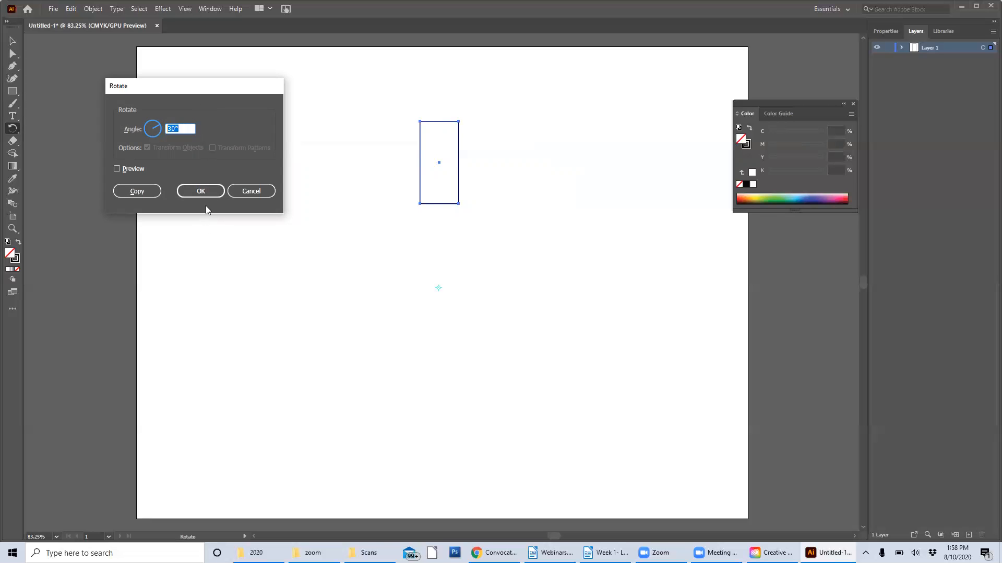
pyautogui.click(250, 191)
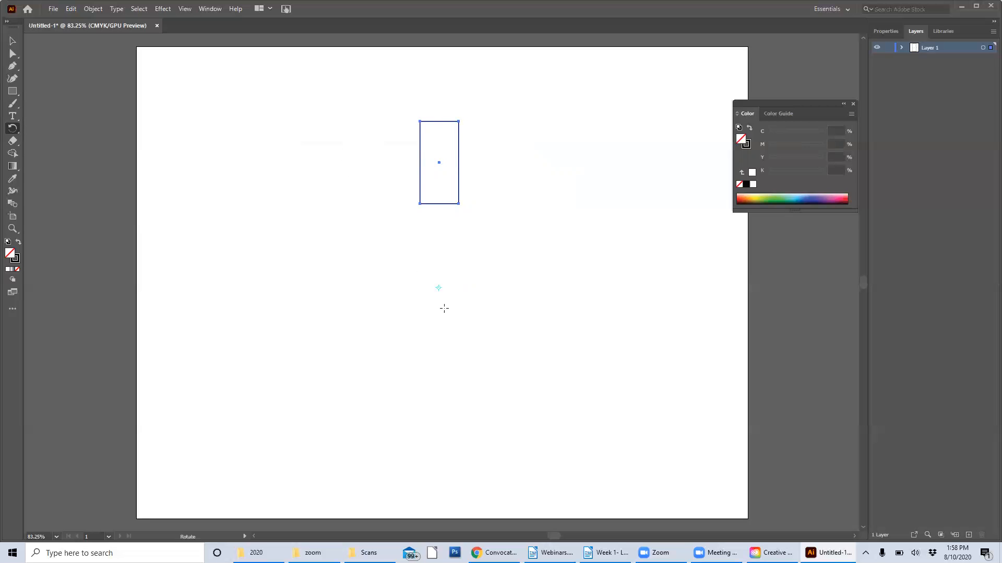
pyautogui.moveTo(439, 292)
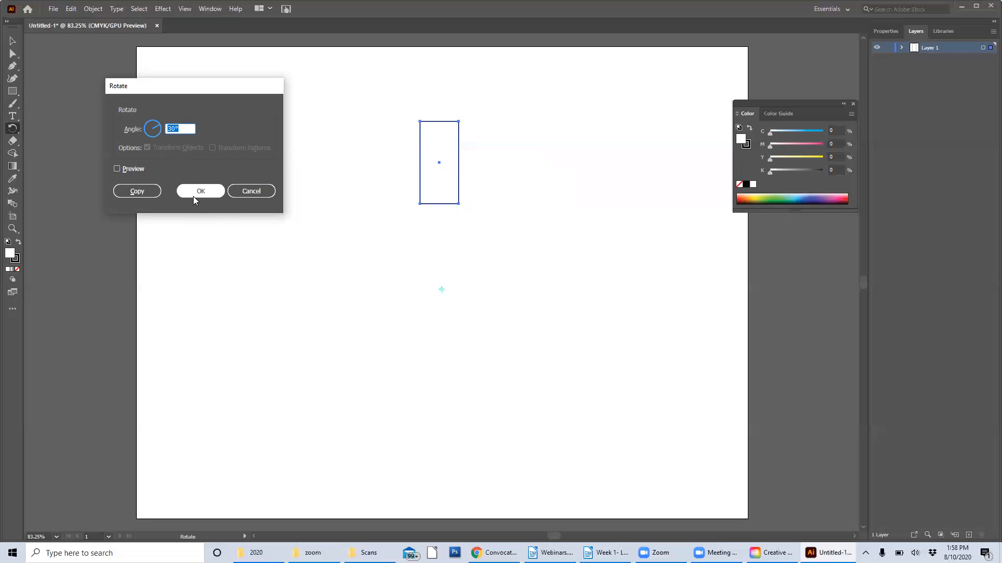
# - Copy the outlined rectangle rotated 30° around the centre point below it
pyautogui.click(137, 191)
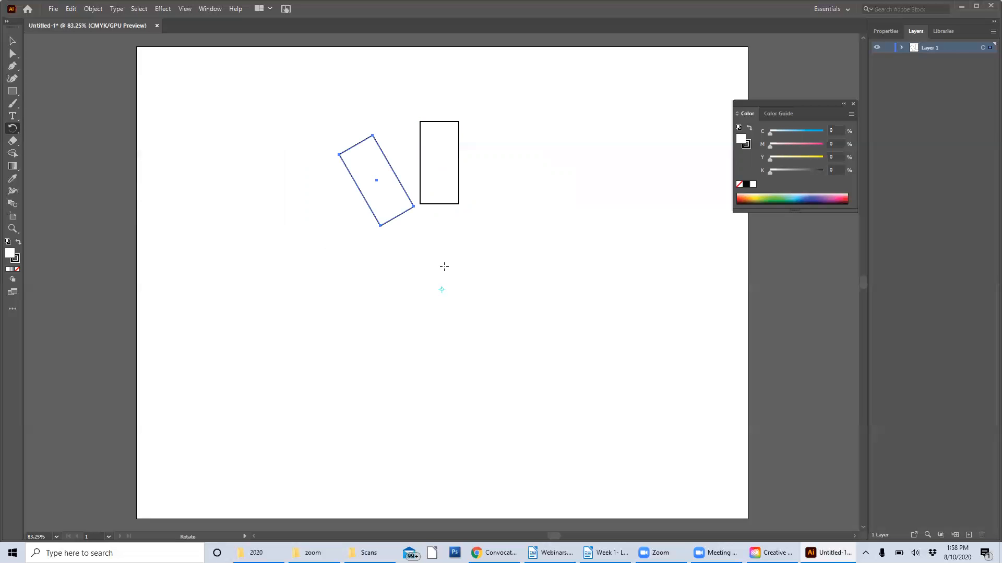
pyautogui.moveTo(459, 261)
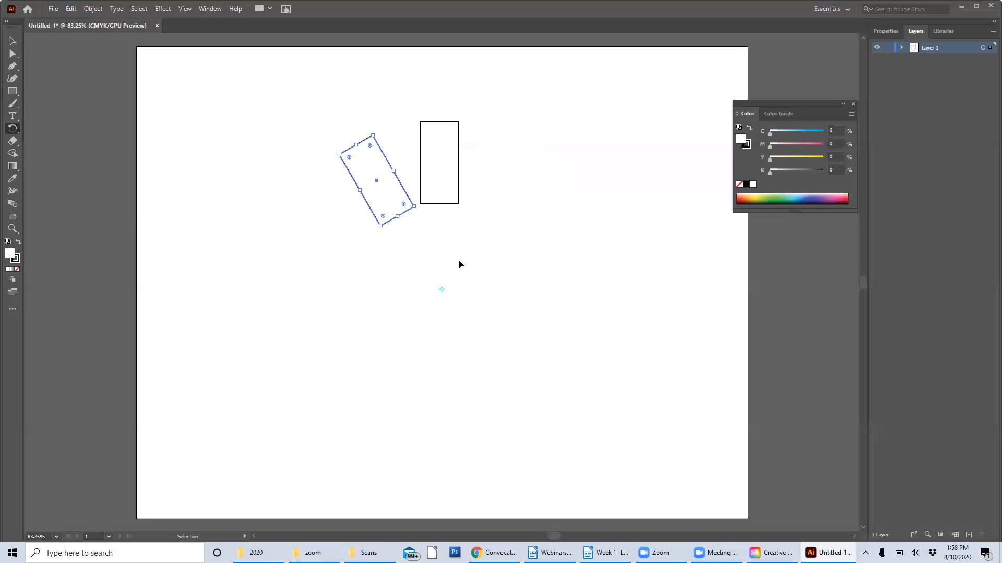
# - Adjust the ring of twelve rotated rectangles and select them all
pyautogui.moveTo(375, 181); pyautogui.dragTo(331, 227)
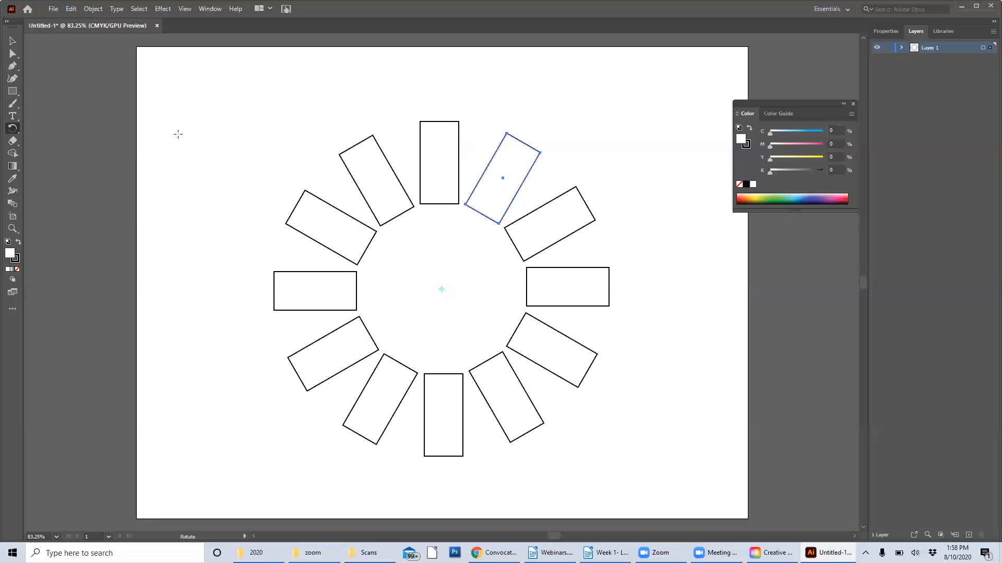
pyautogui.moveTo(9, 42)
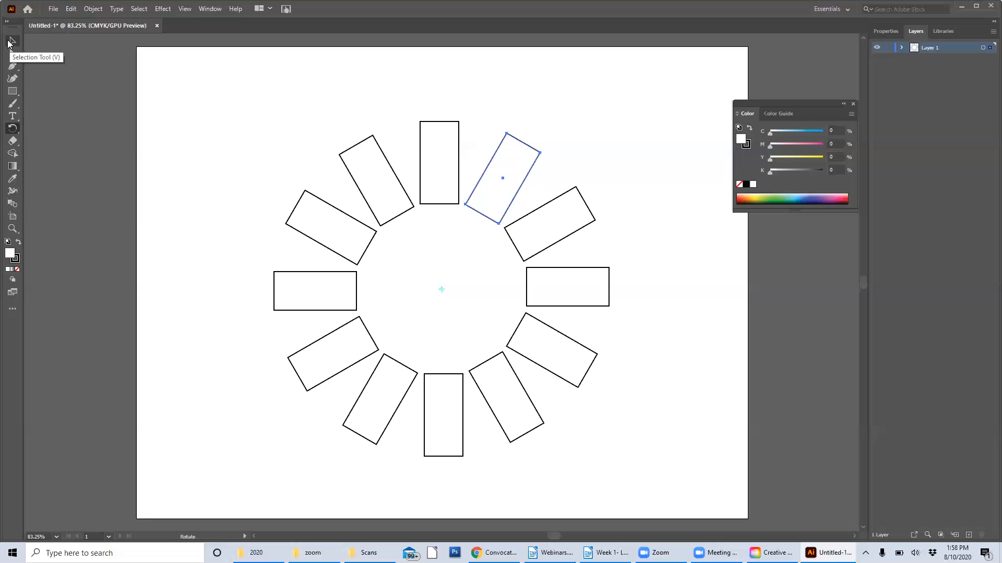
pyautogui.press('ctrl+a')
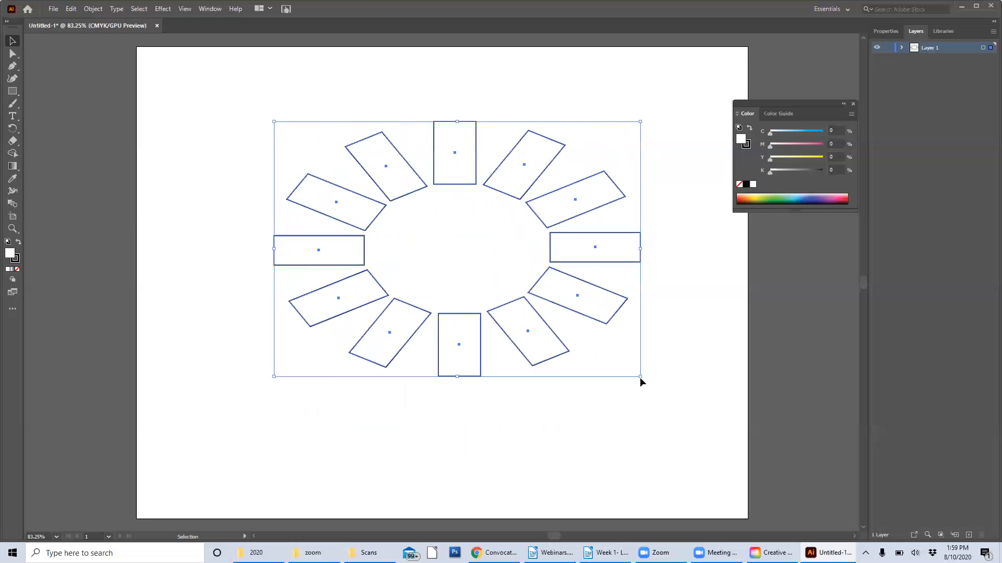
pyautogui.moveTo(593, 425)
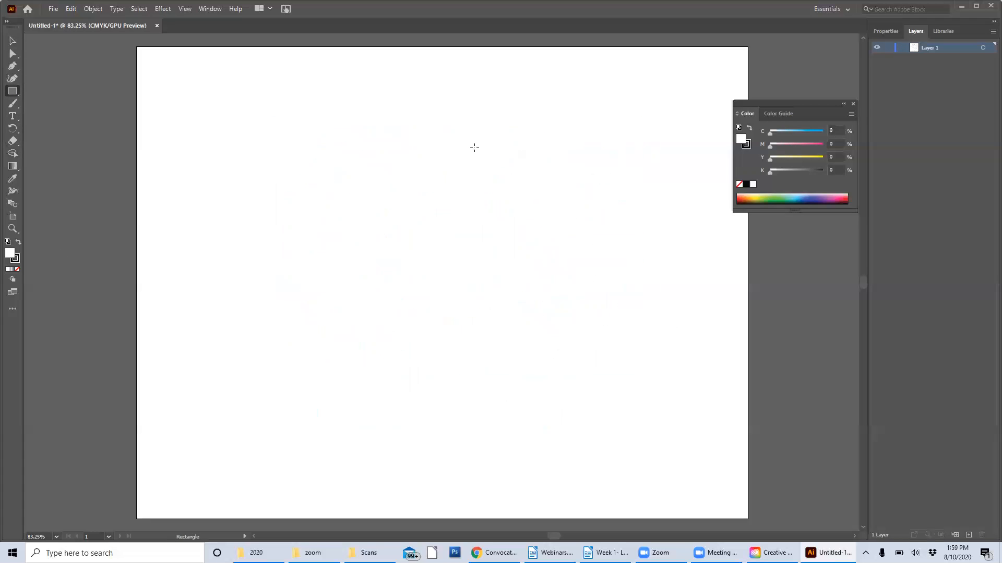
# - Draw a new tall rectangle, build the dense starburst ring of copies and select the whole ring
pyautogui.moveTo(418, 120); pyautogui.dragTo(454, 214)
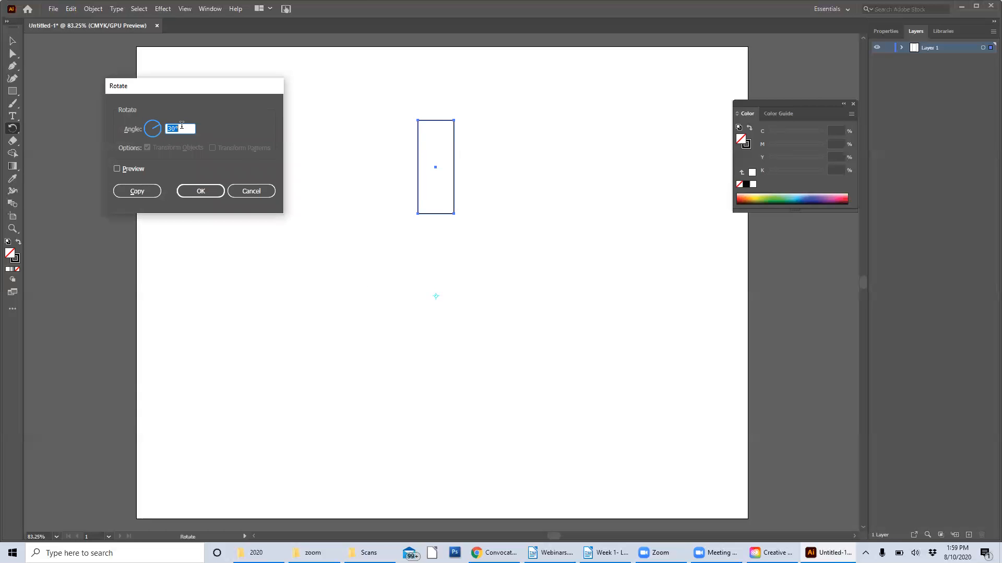
pyautogui.moveTo(200, 110)
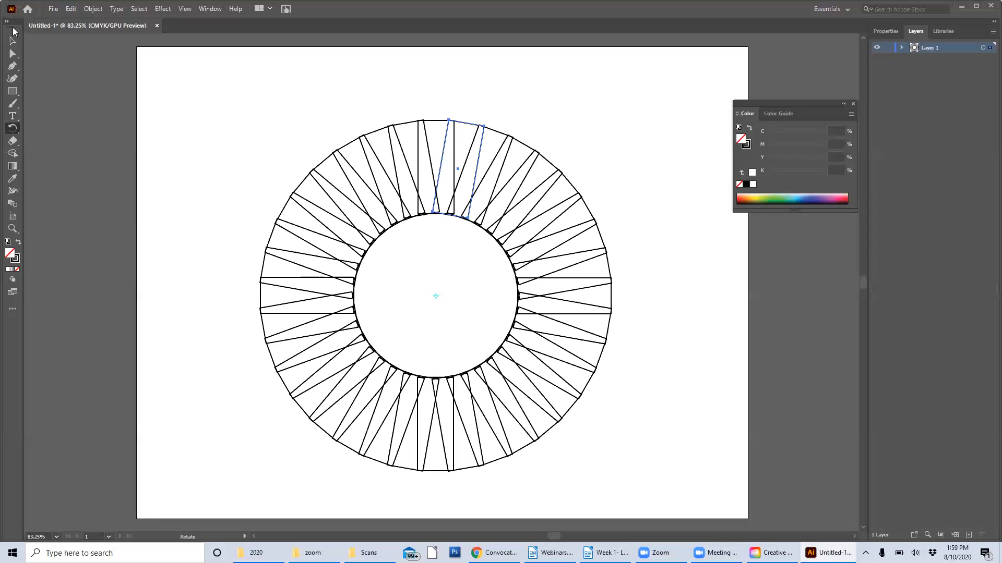
pyautogui.click(198, 181)
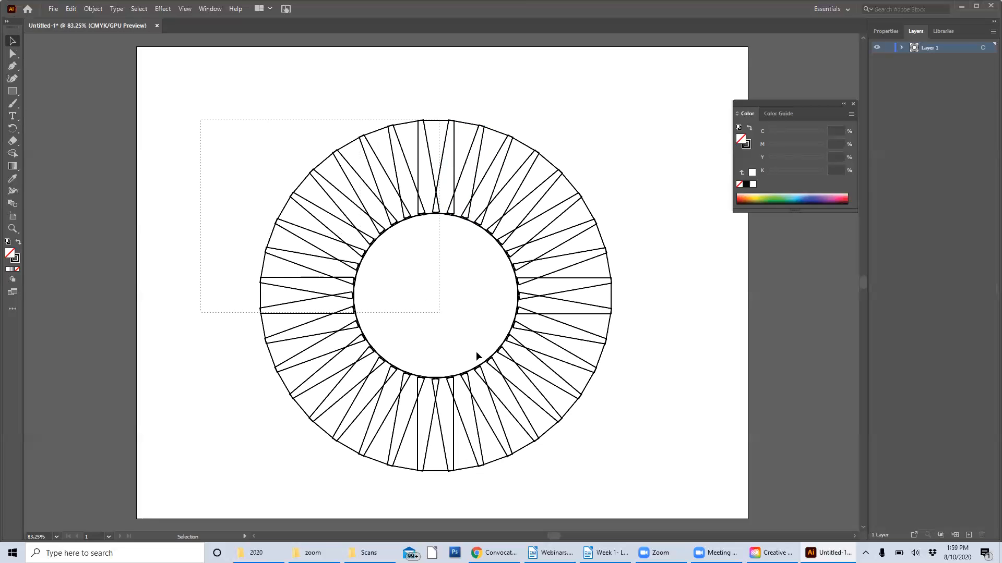
pyautogui.press('ctrl+a')
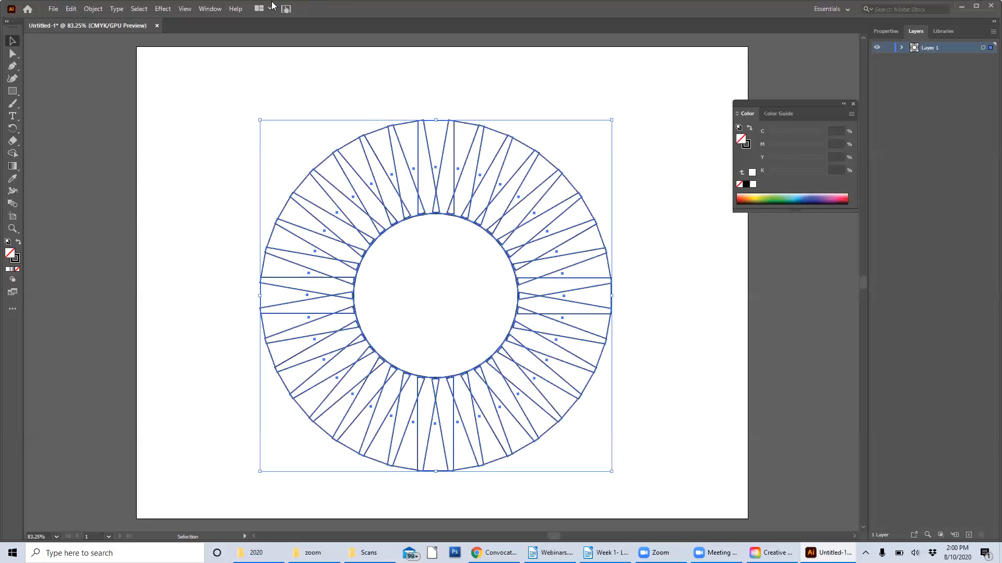
pyautogui.click(210, 8)
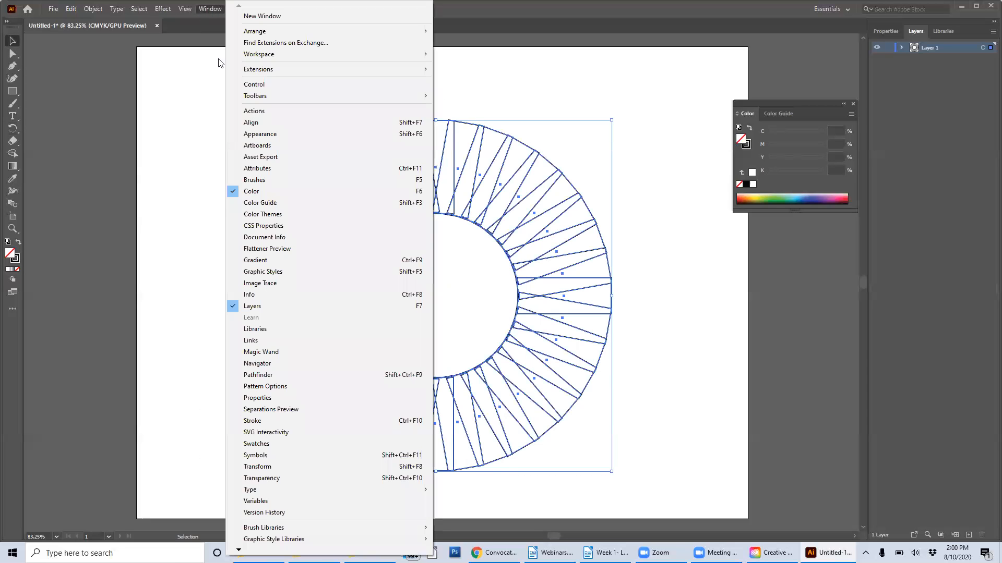
pyautogui.moveTo(265, 386)
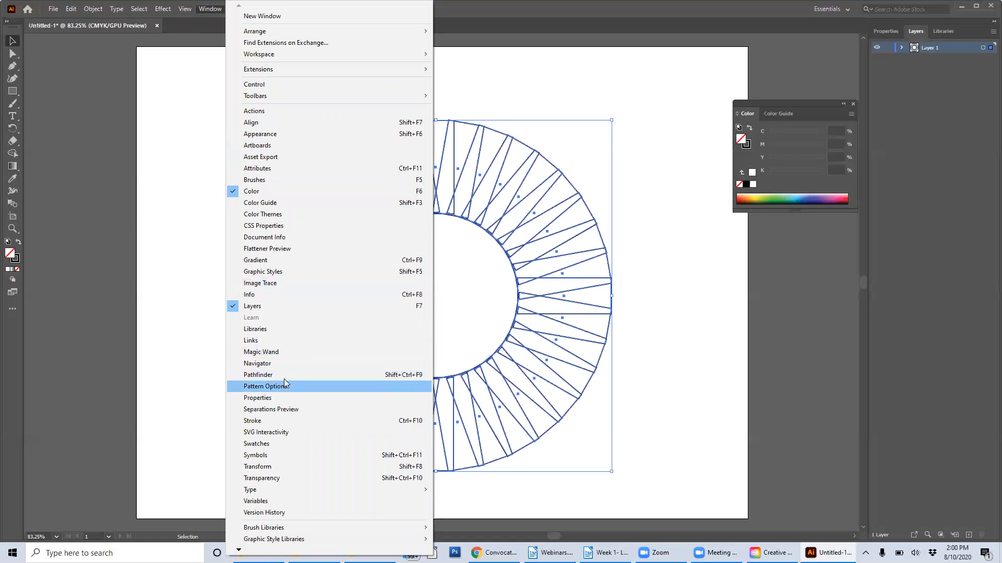
# - Open the Pathfinder panel from the Window menu and drag it beside the starburst ring
pyautogui.click(258, 375)
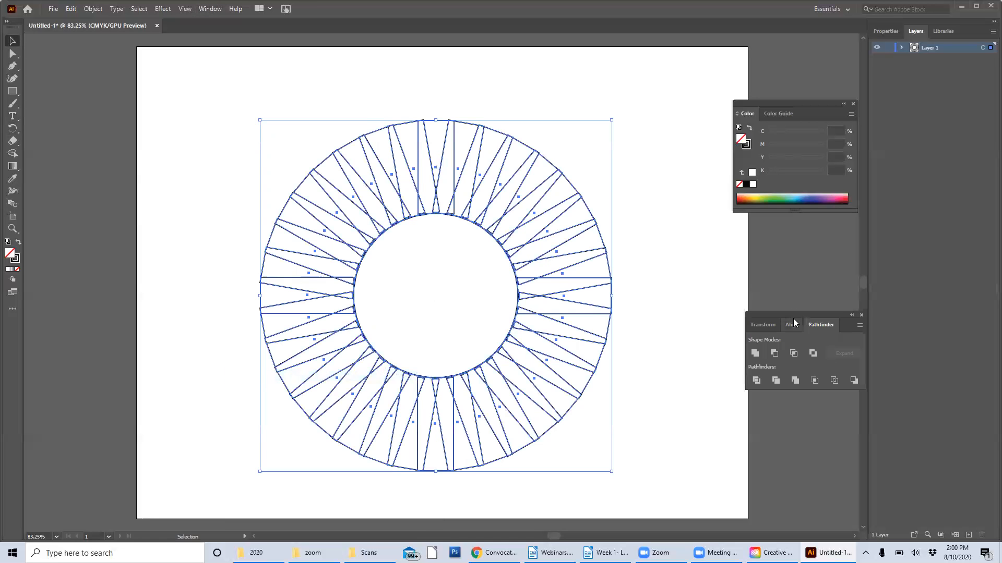
pyautogui.moveTo(821, 324); pyautogui.dragTo(721, 246)
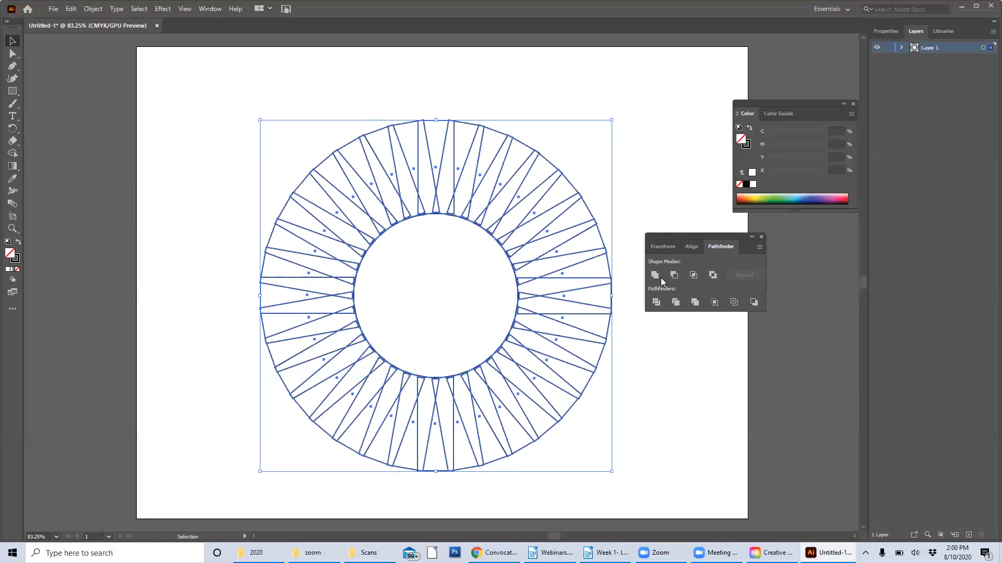
pyautogui.click(654, 275)
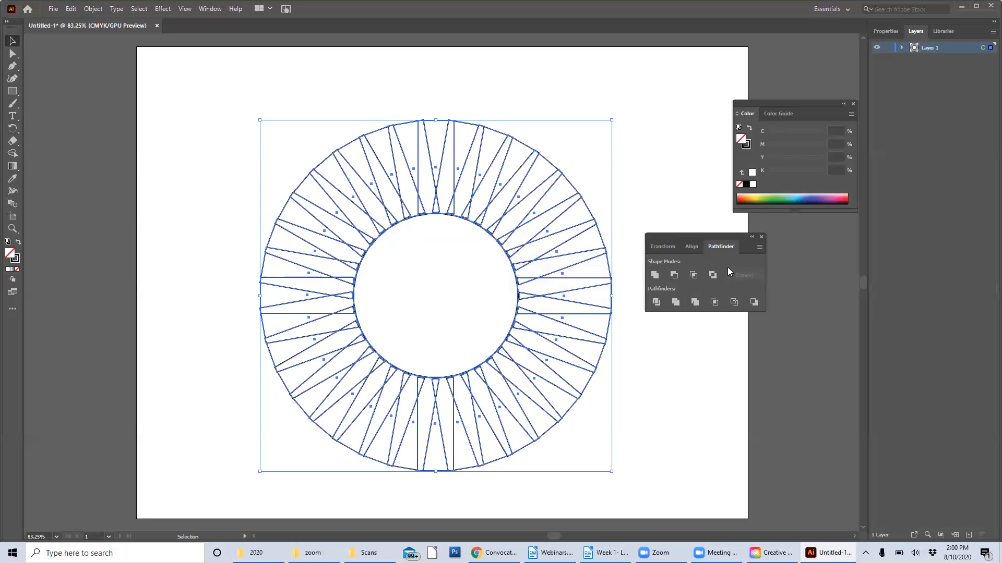
pyautogui.moveTo(712, 274)
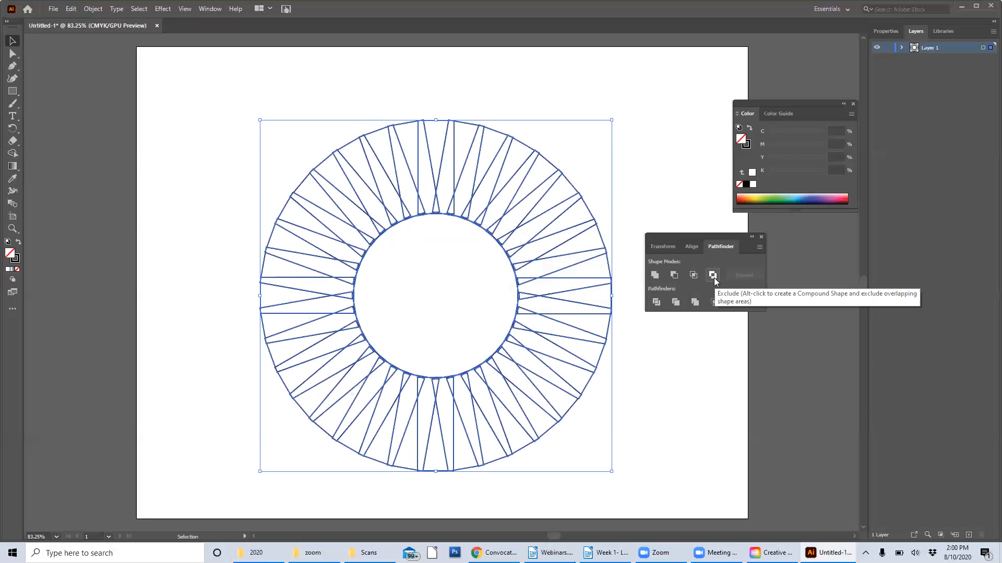